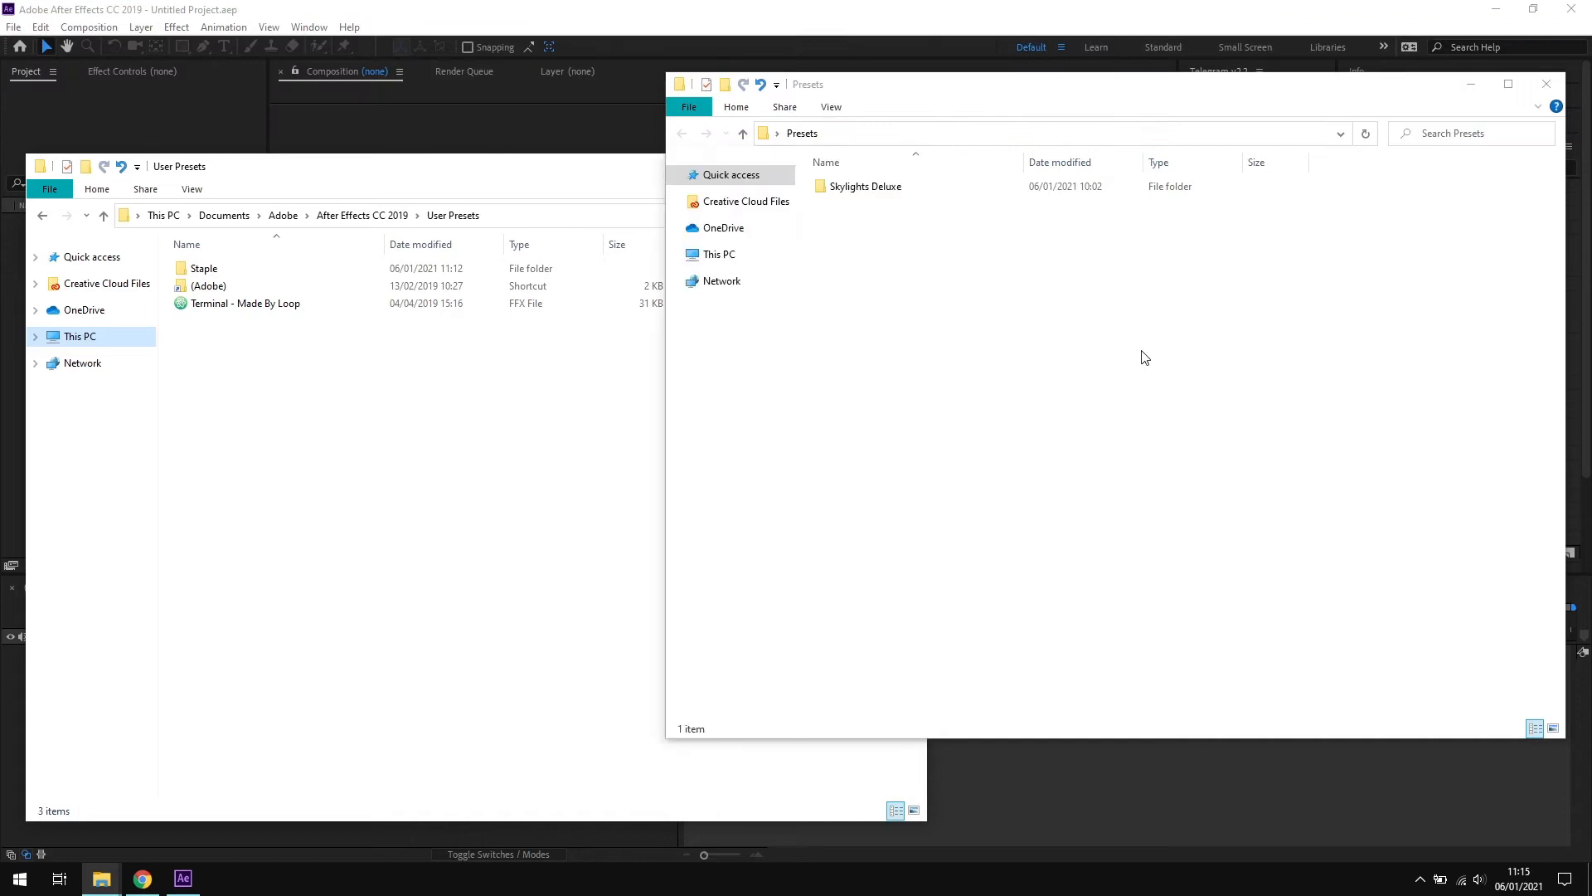
Step: Select the Skylights Deluxe folder in the Presets window
click(866, 186)
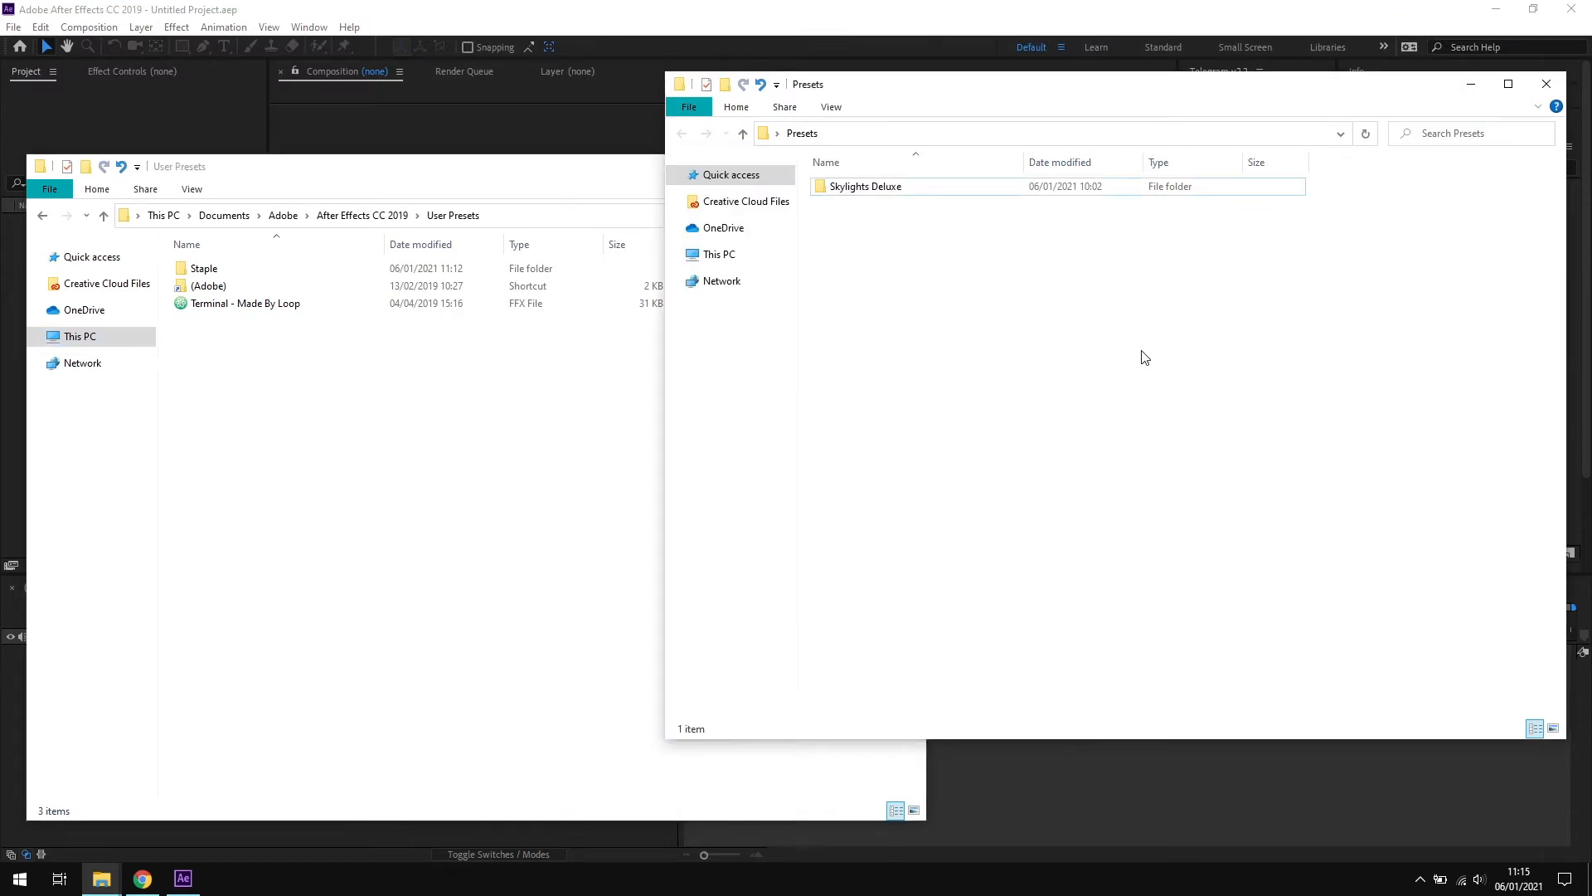
mouse_move(1055, 329)
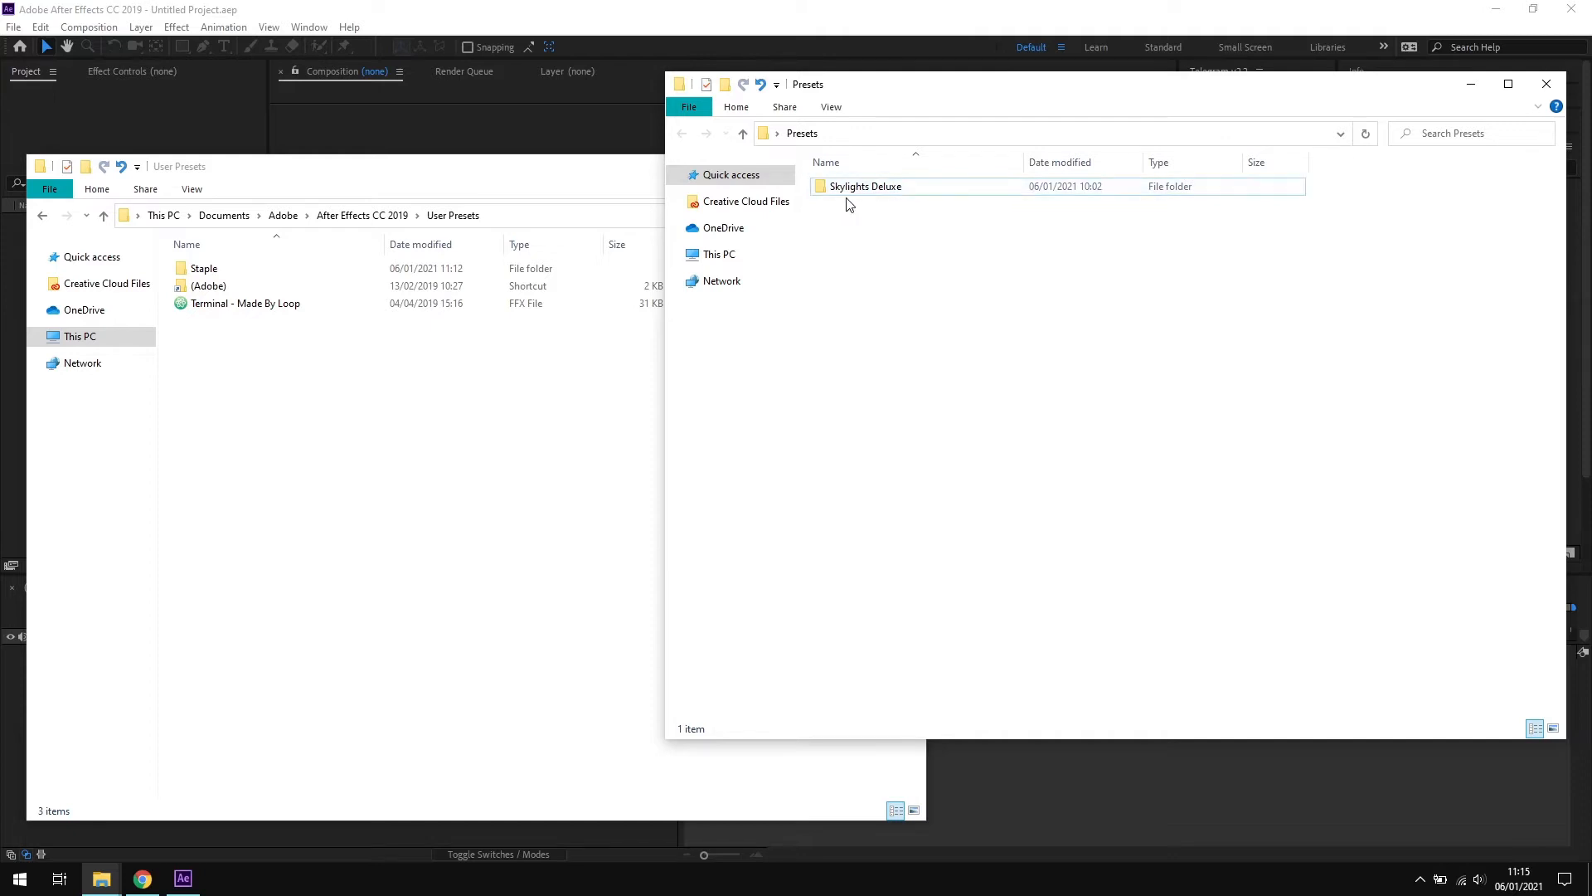
mouse_move(891, 207)
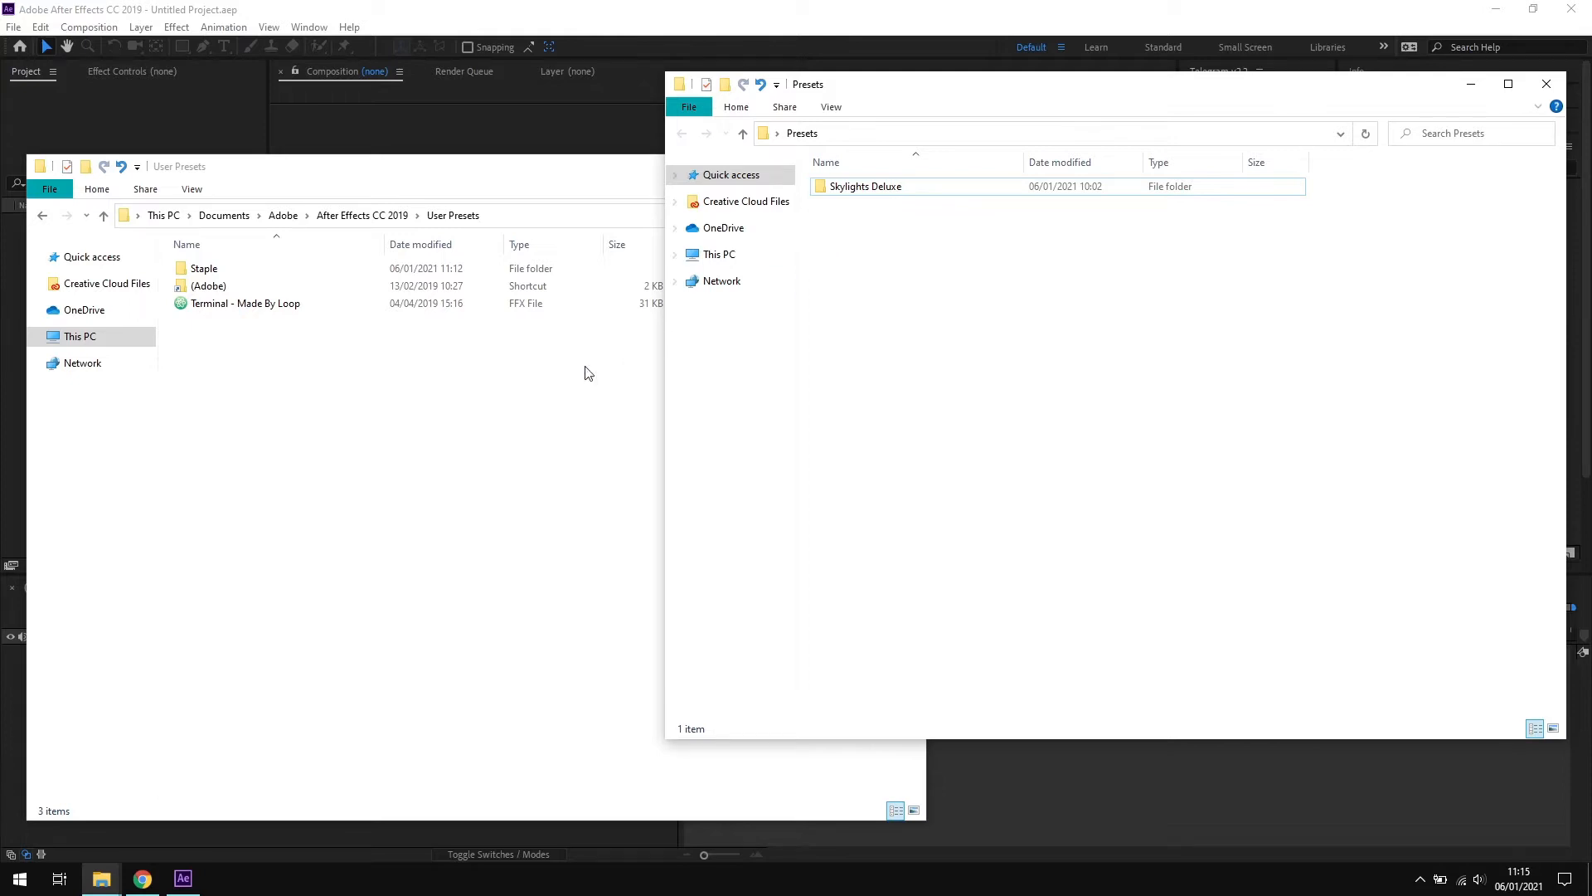
mouse_move(508, 389)
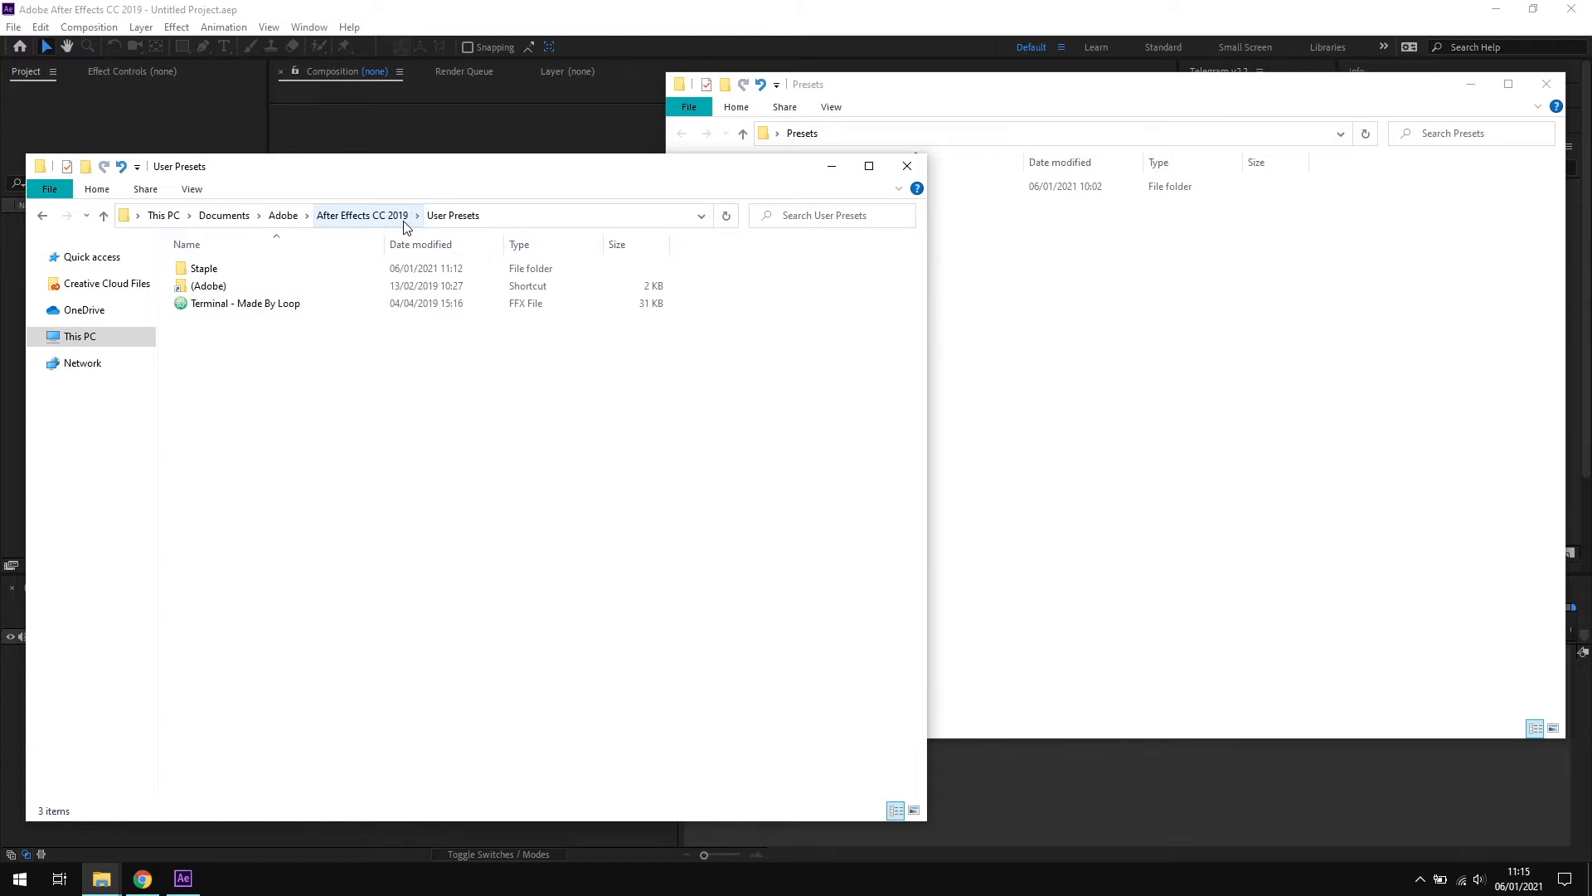
mouse_move(383, 227)
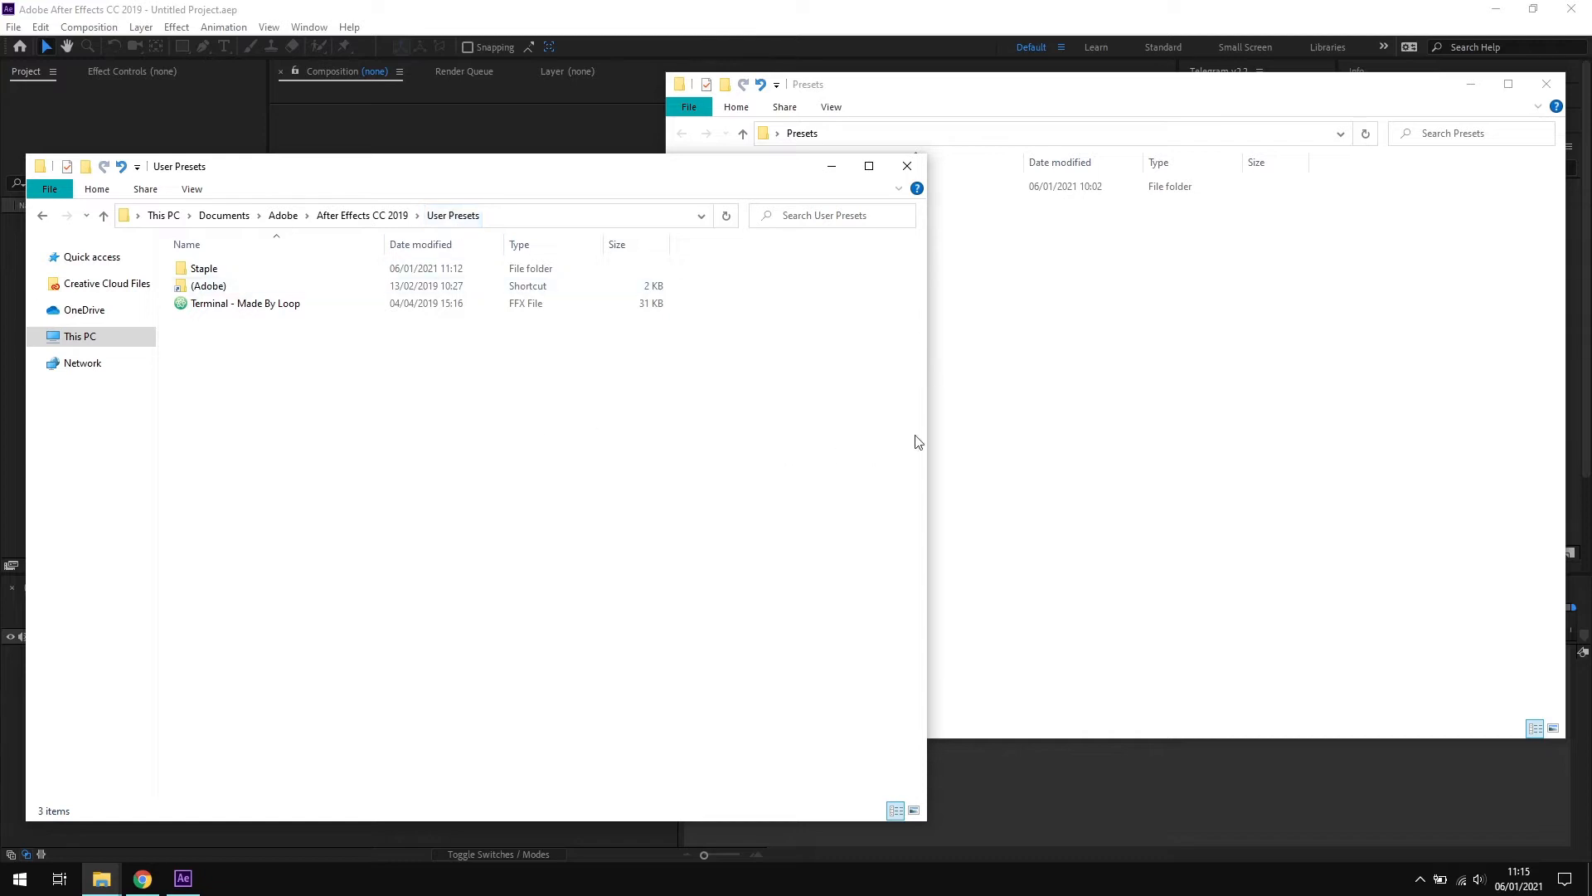
mouse_move(711, 450)
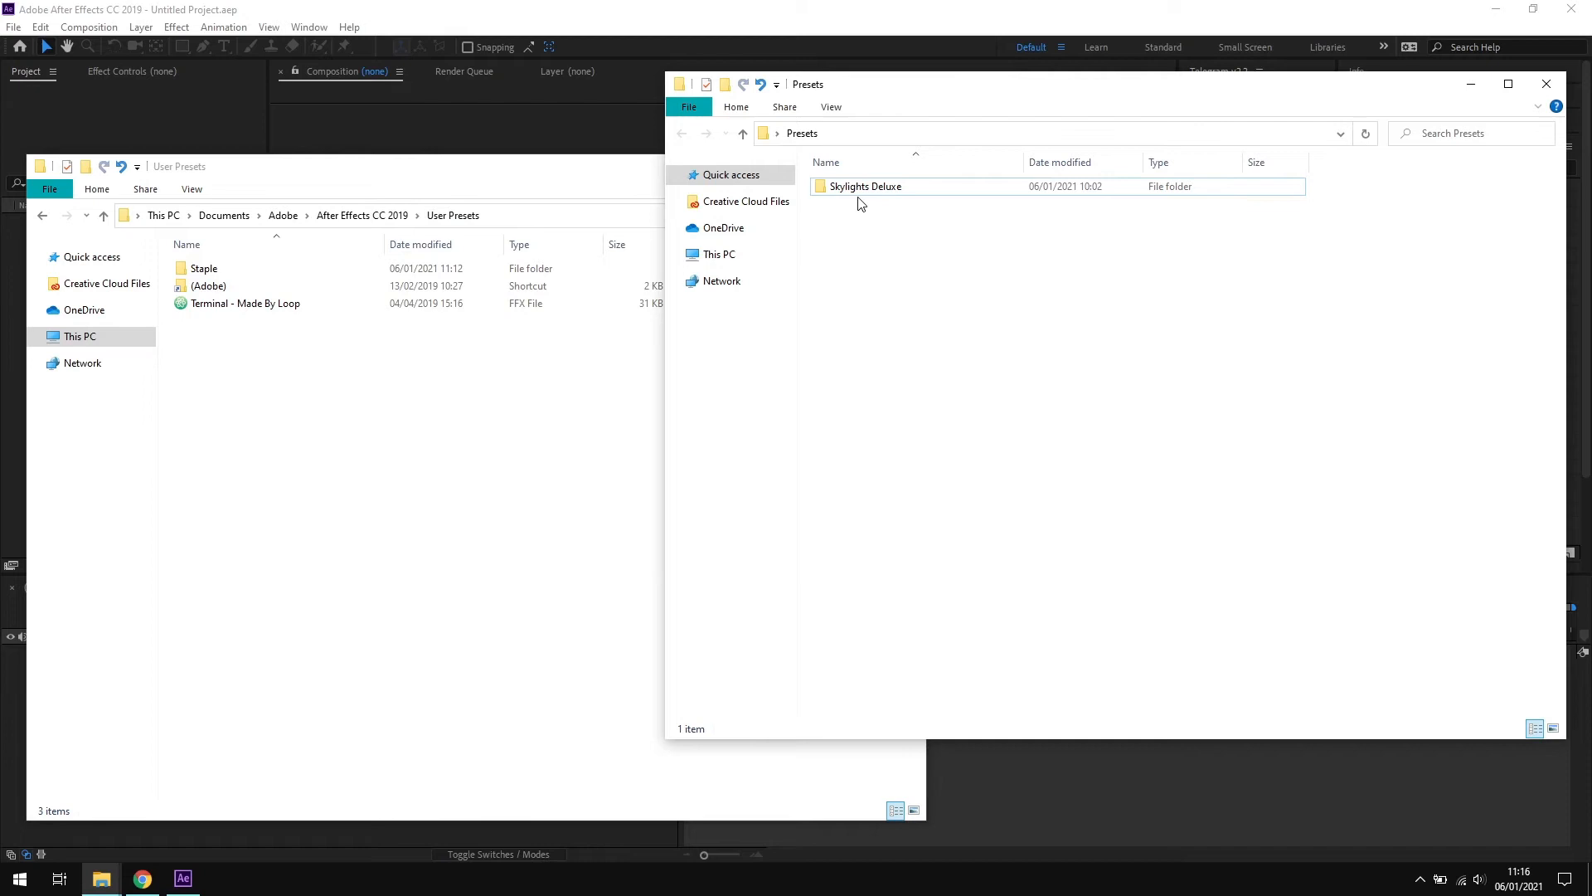
mouse_move(862, 186)
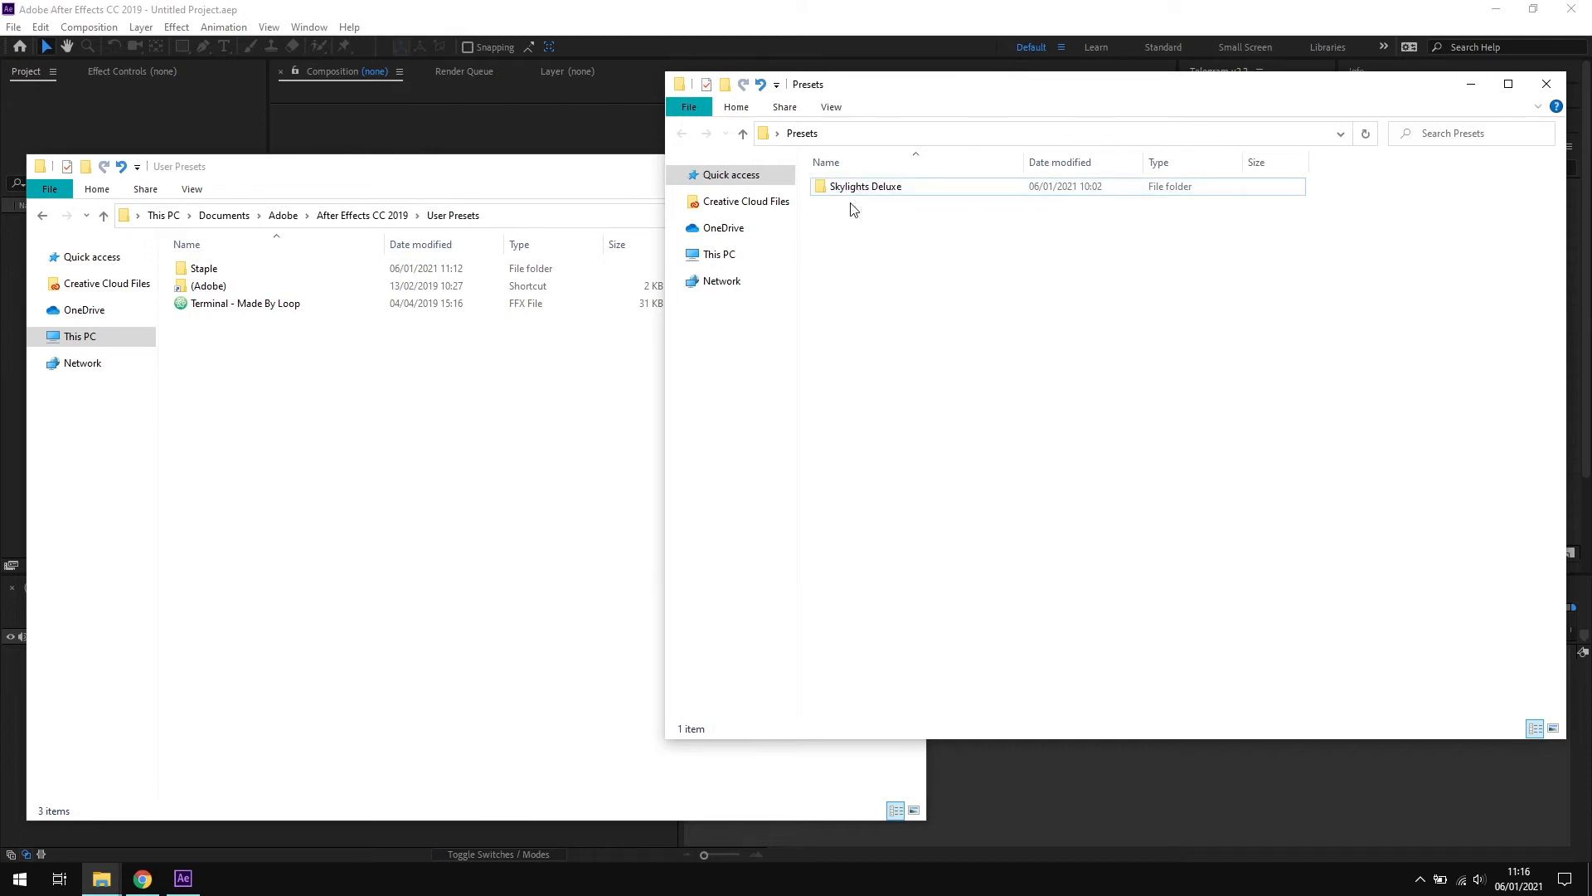
Step: Drag the Skylights Deluxe folder from Presets into the After Effects User Presets folder
double_click(865, 186)
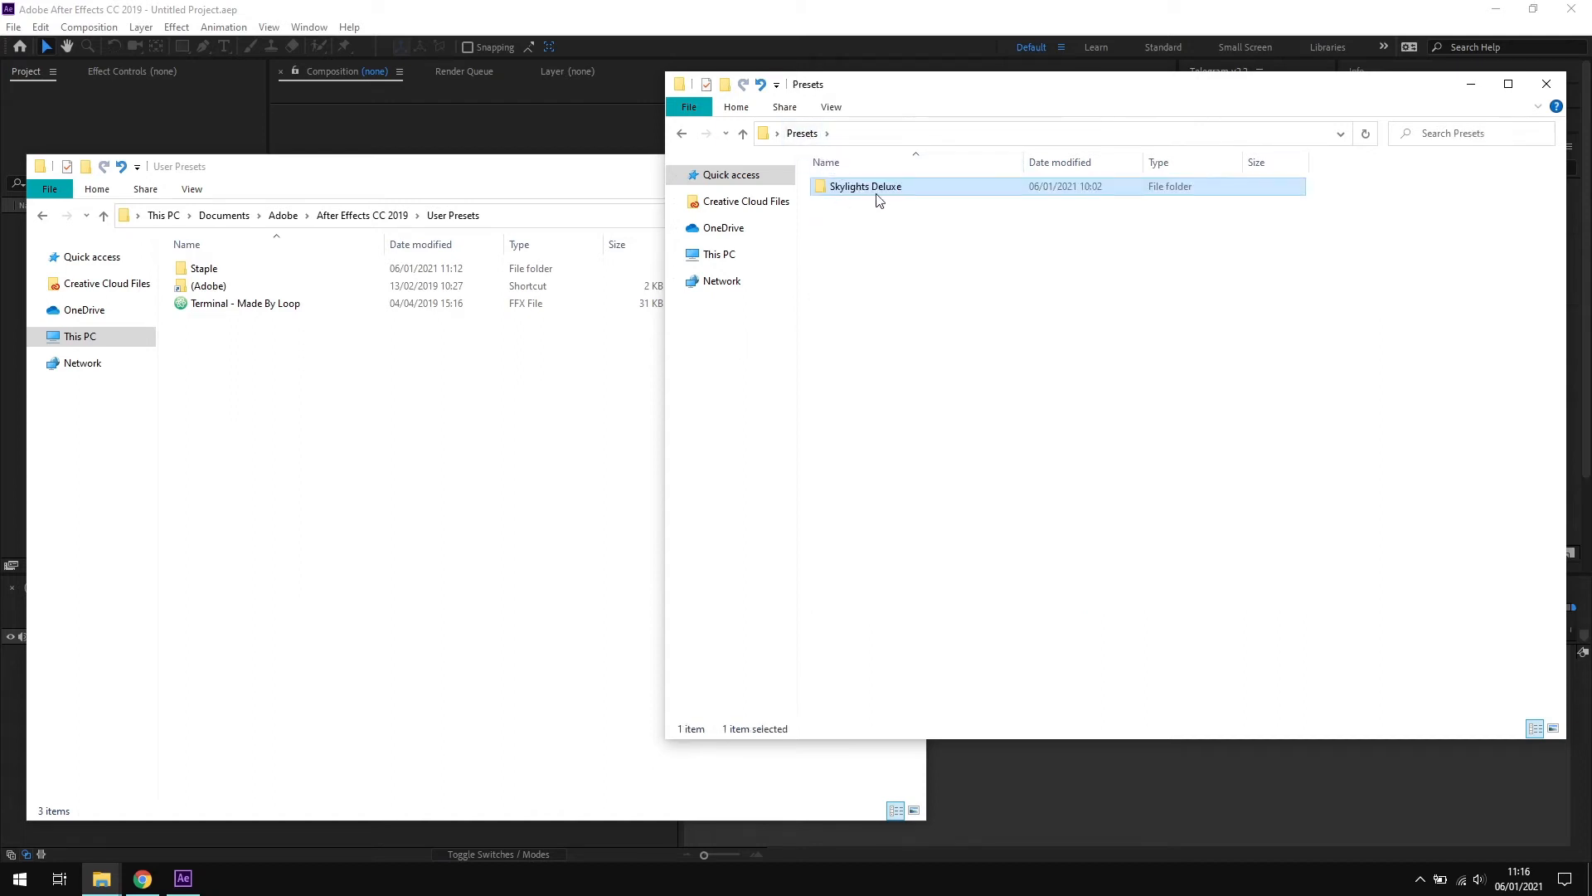
drag(865, 186, 823, 229)
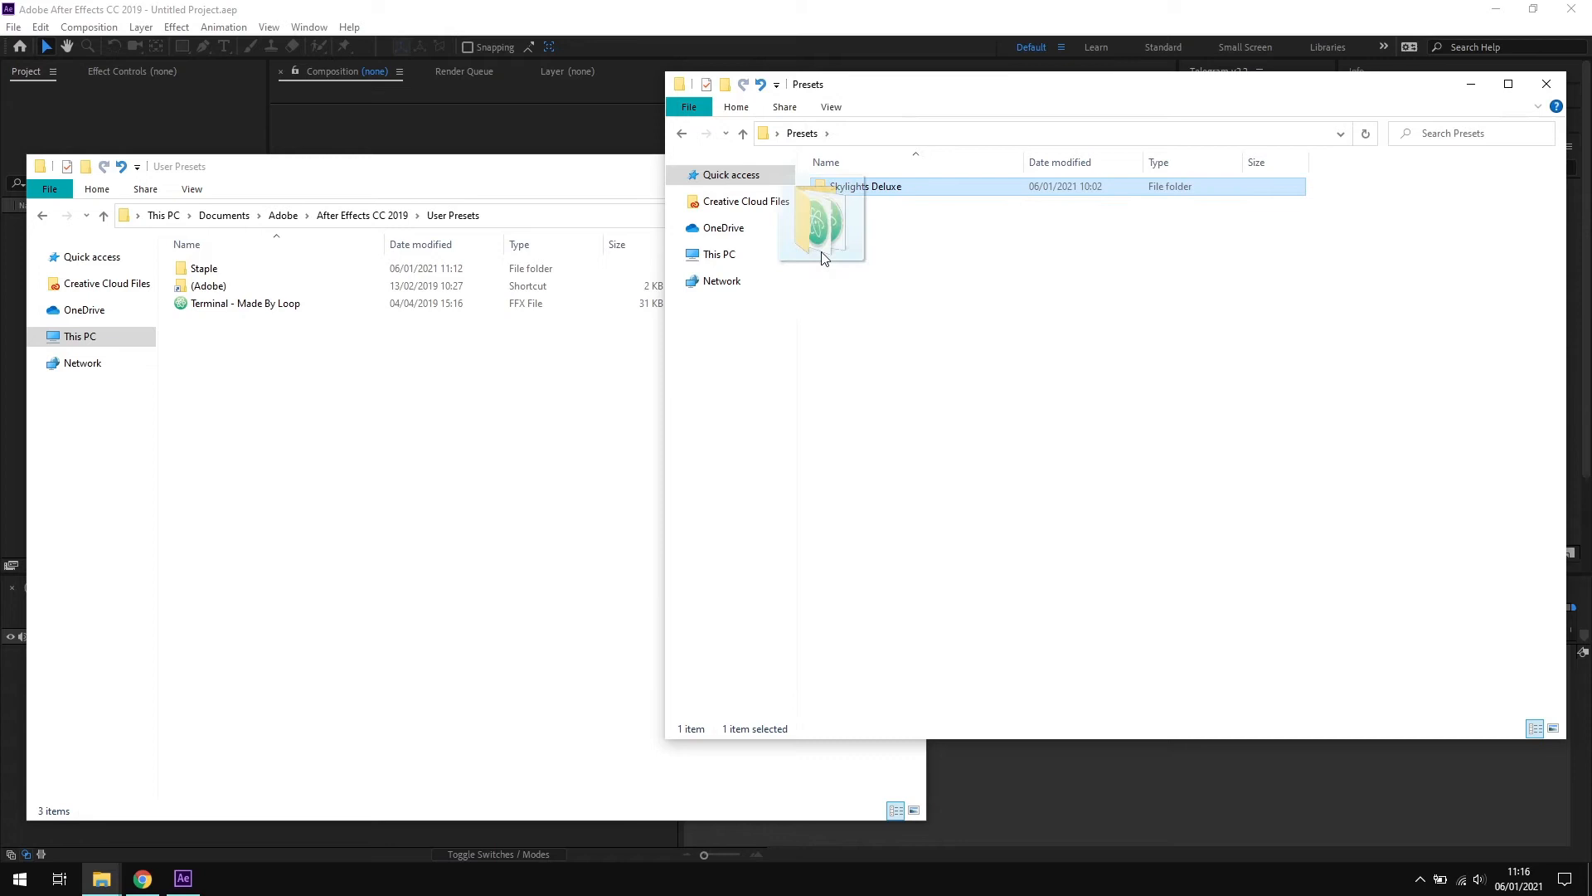
drag(821, 224, 396, 320)
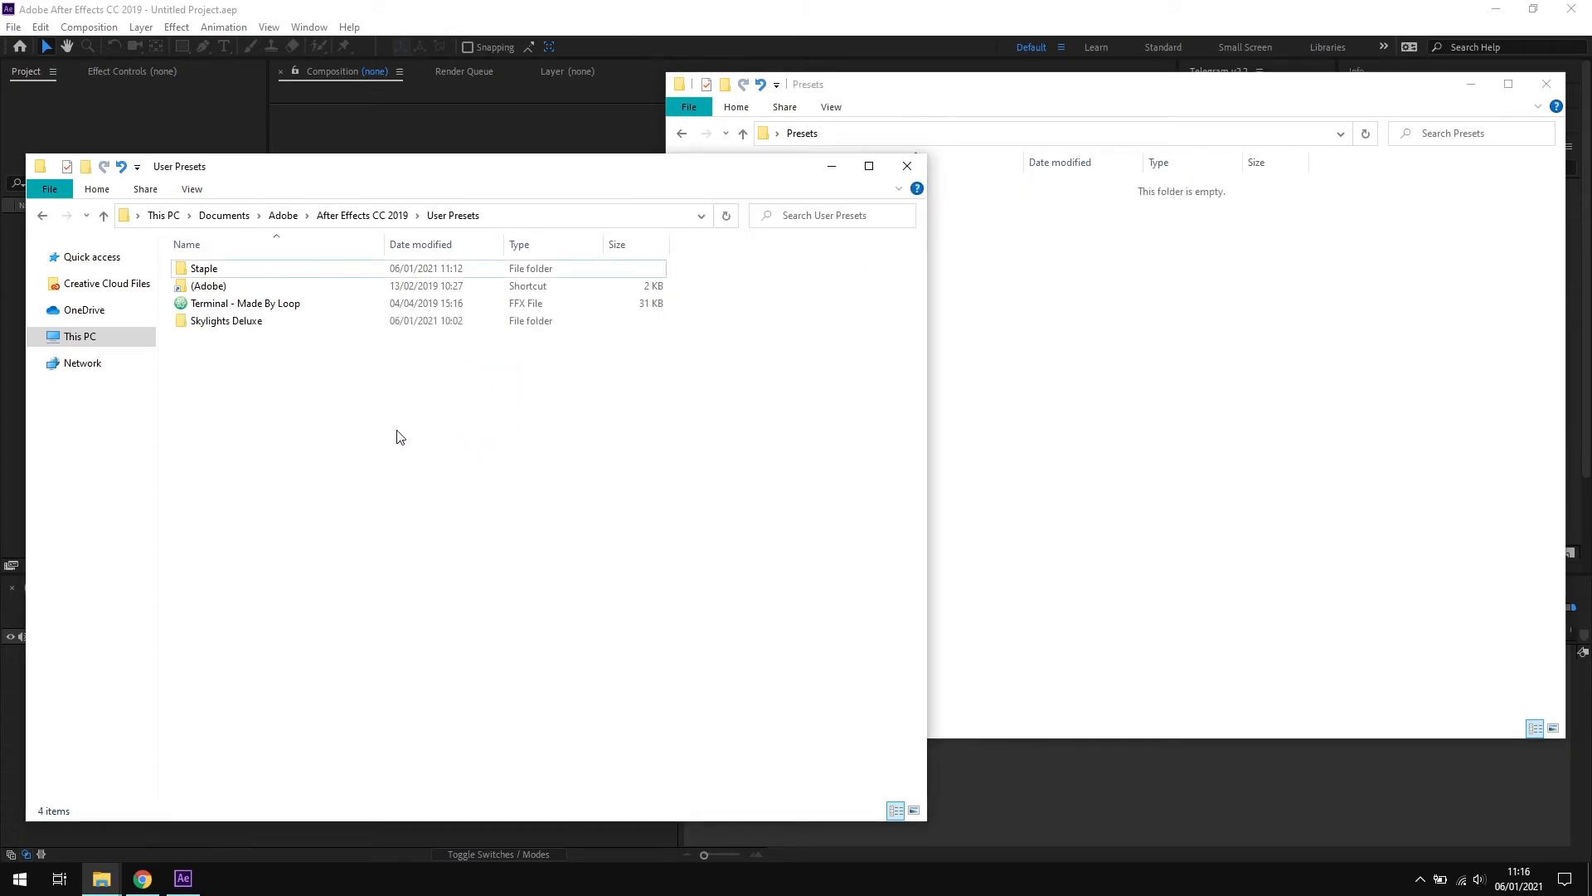
click(228, 321)
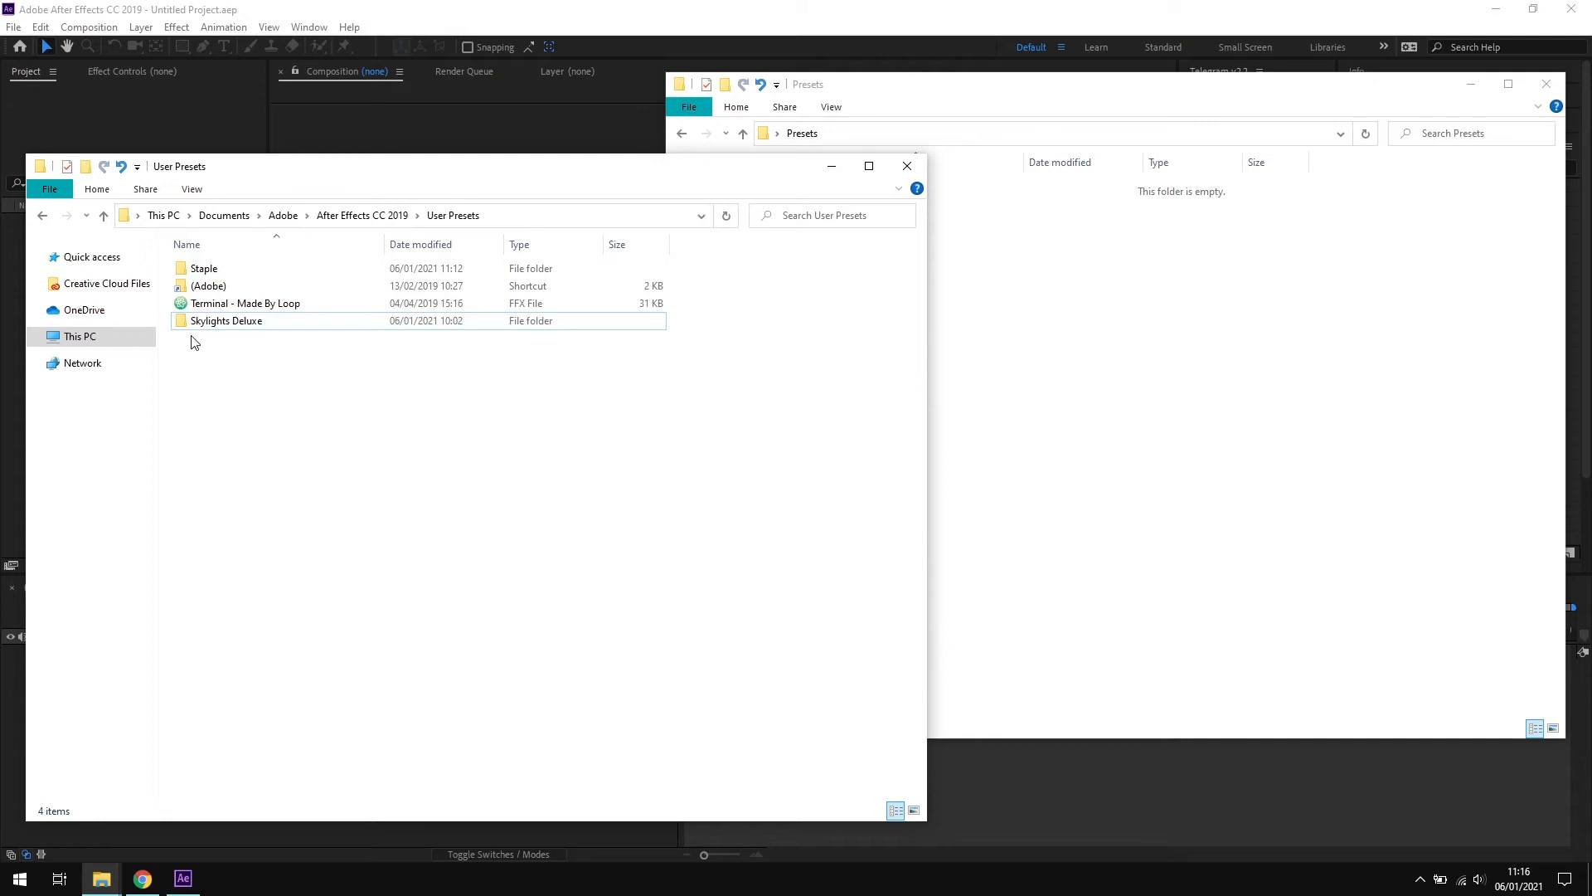
Step: Open Skylights Deluxe inside User Presets to show its 25 FFX preset files
click(245, 302)
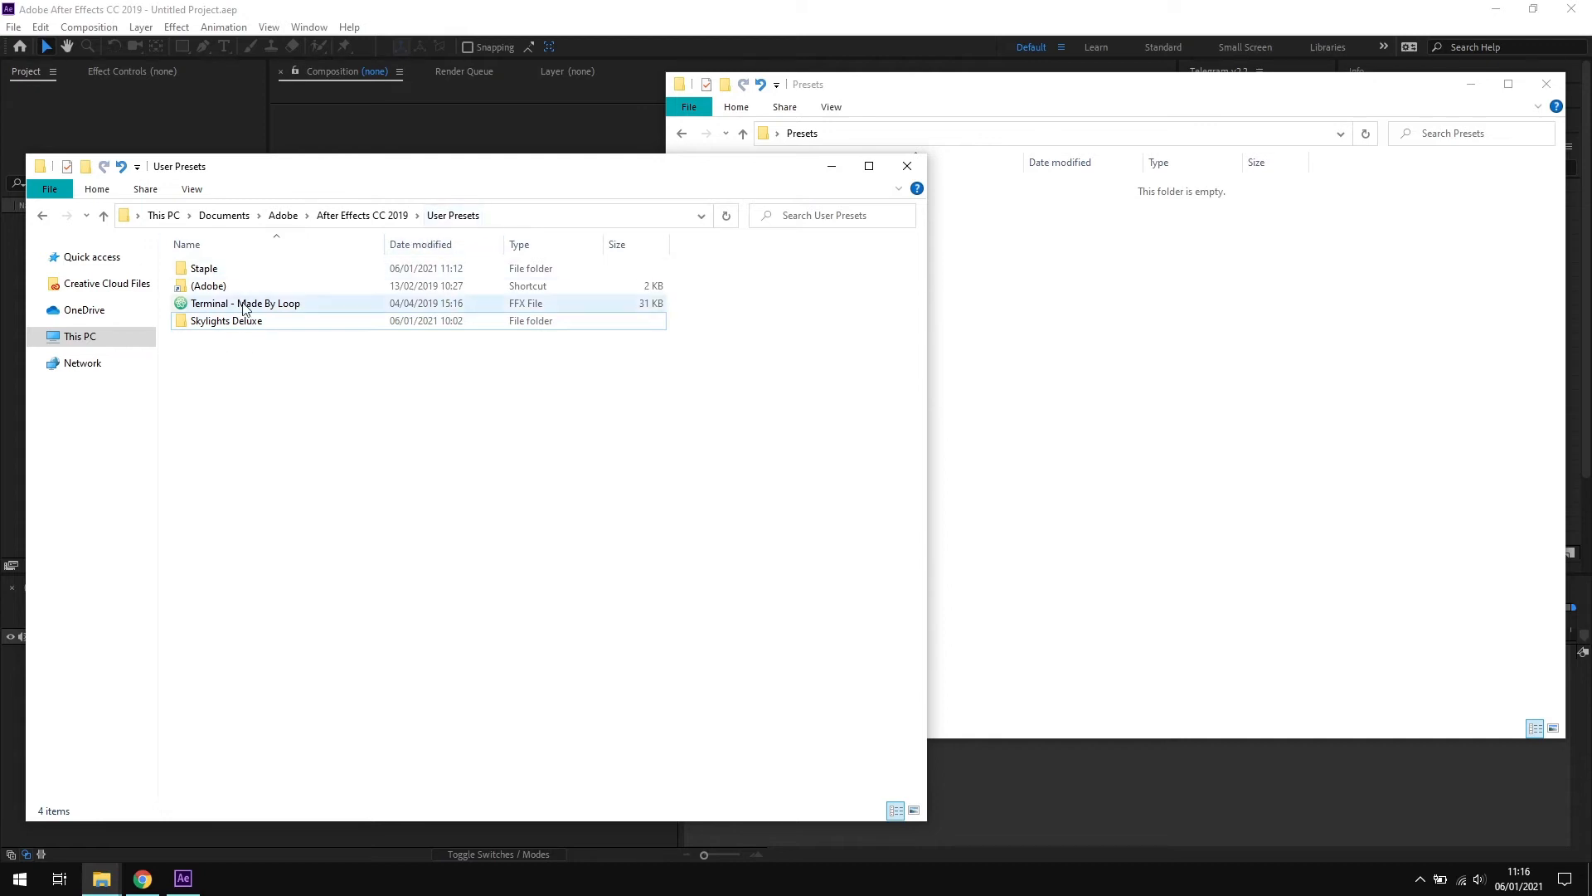
double_click(228, 320)
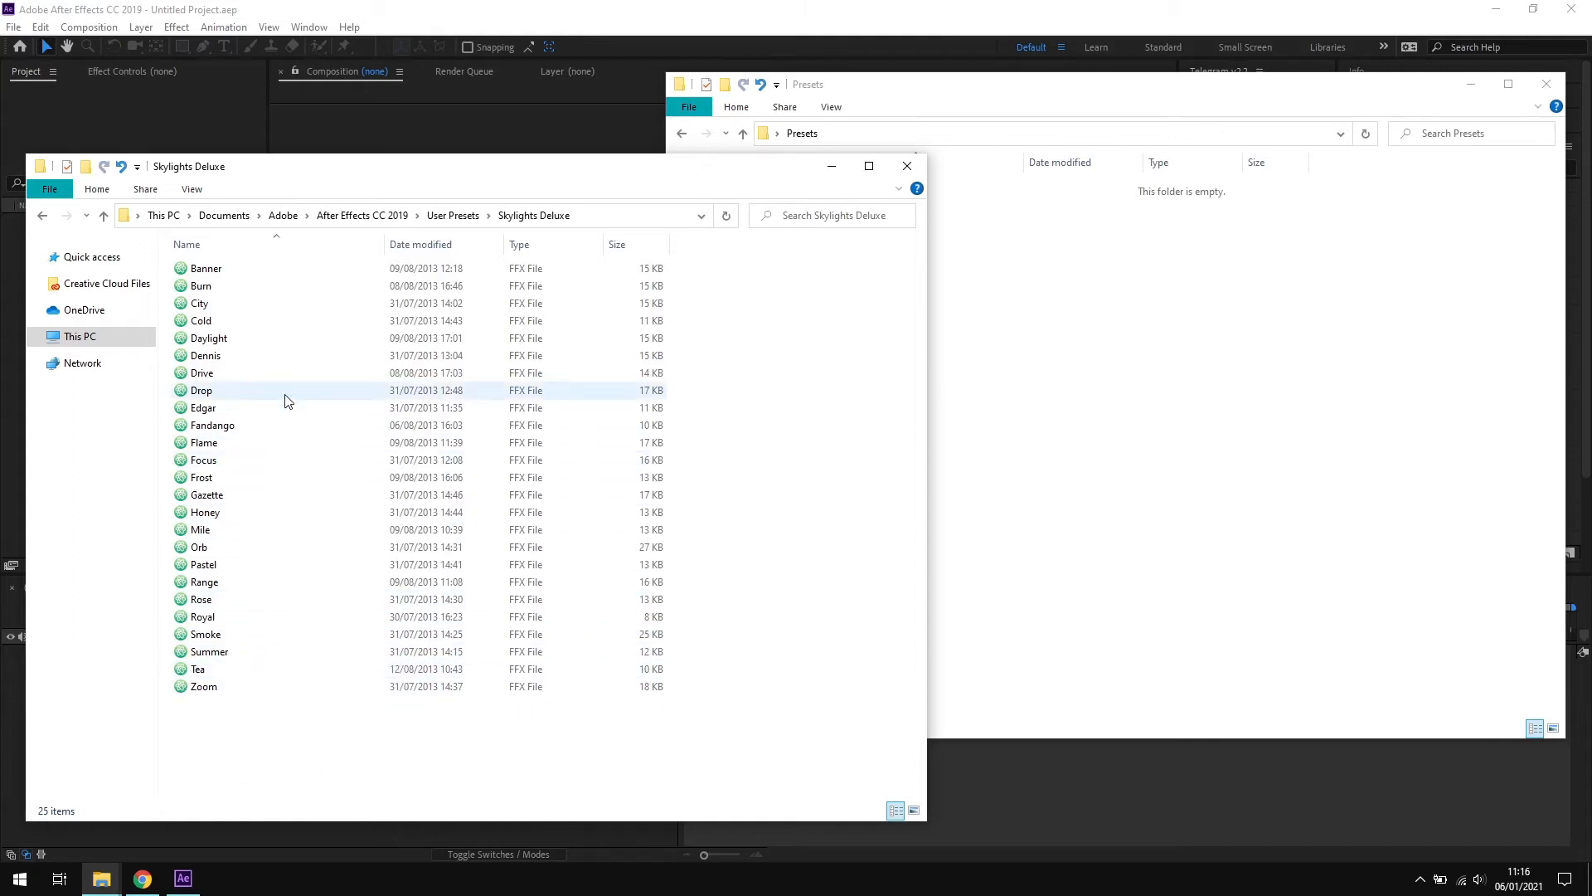
click(200, 320)
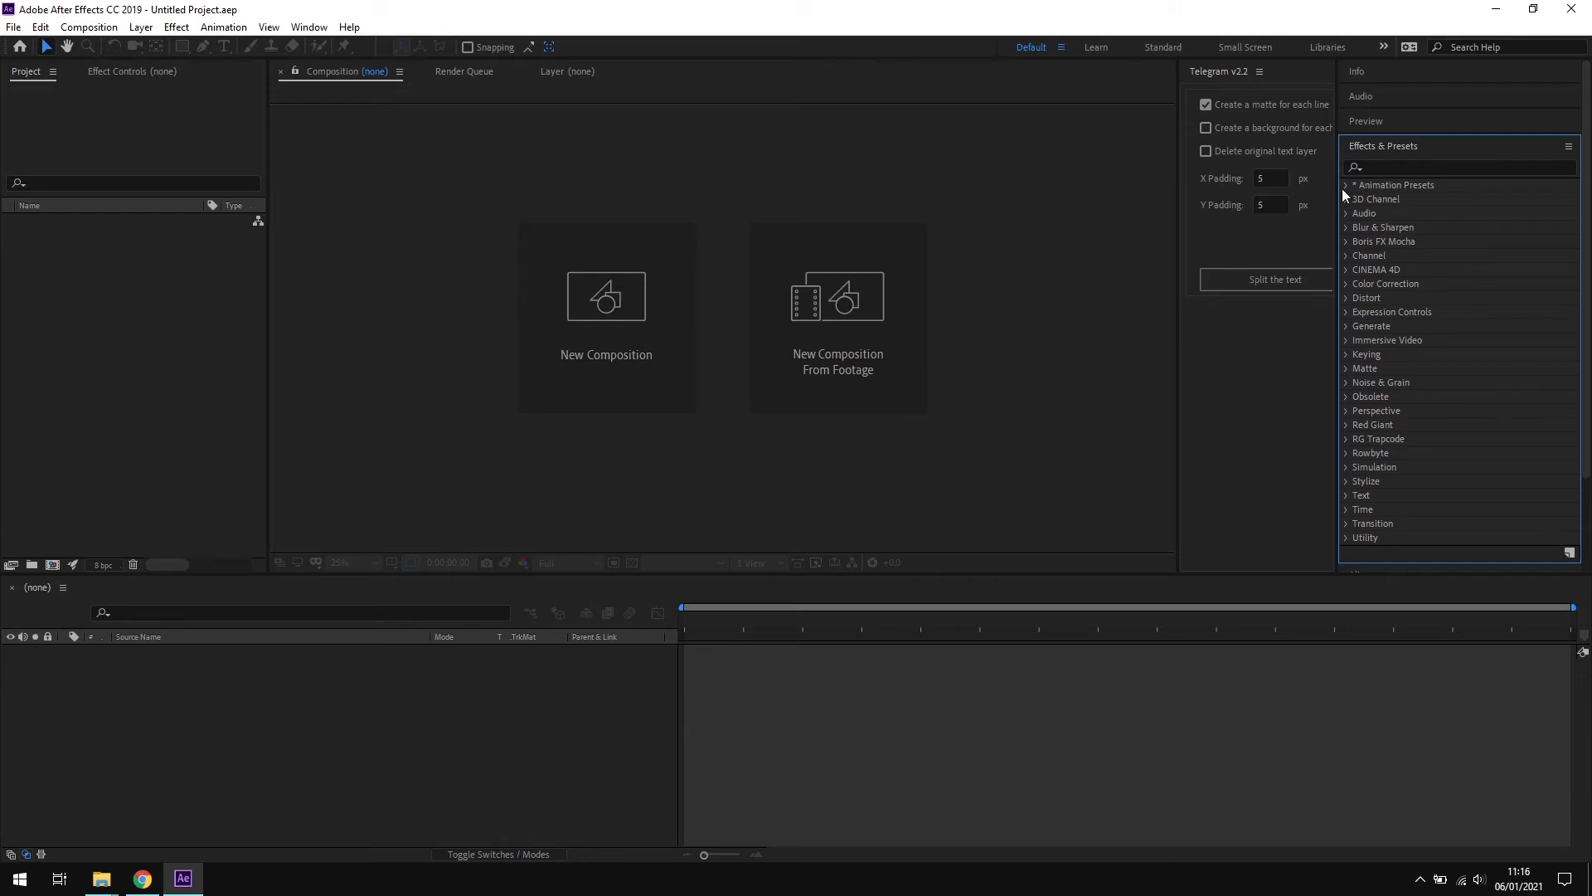
Step: Expand Animation Presets > User Presets to list Staple, Terminal and VC, collapsing Staple
click(1347, 184)
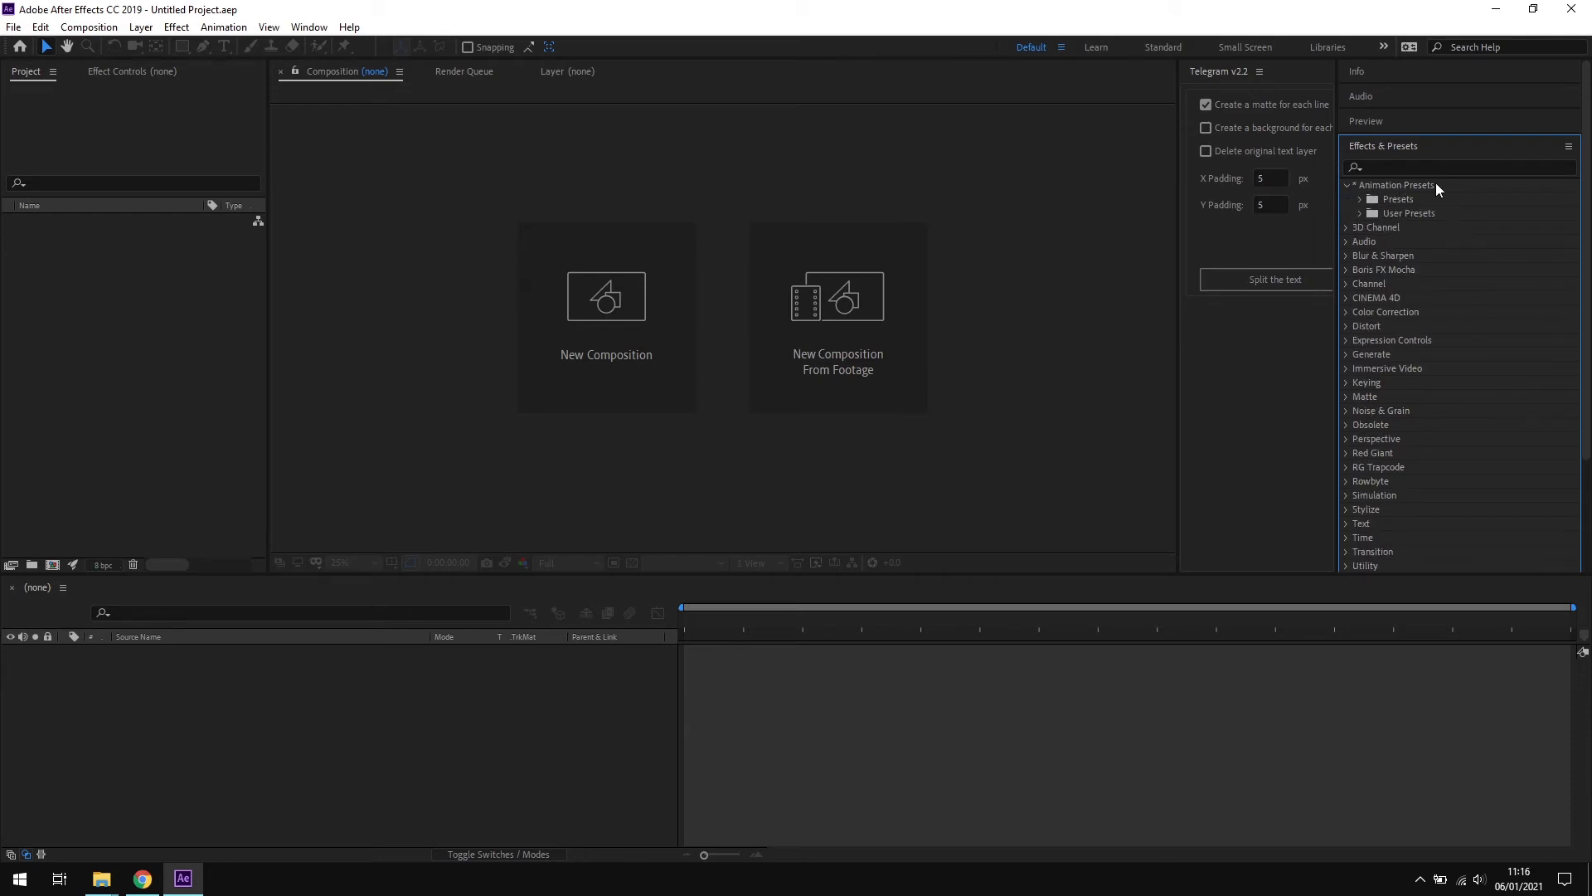
mouse_move(1400, 221)
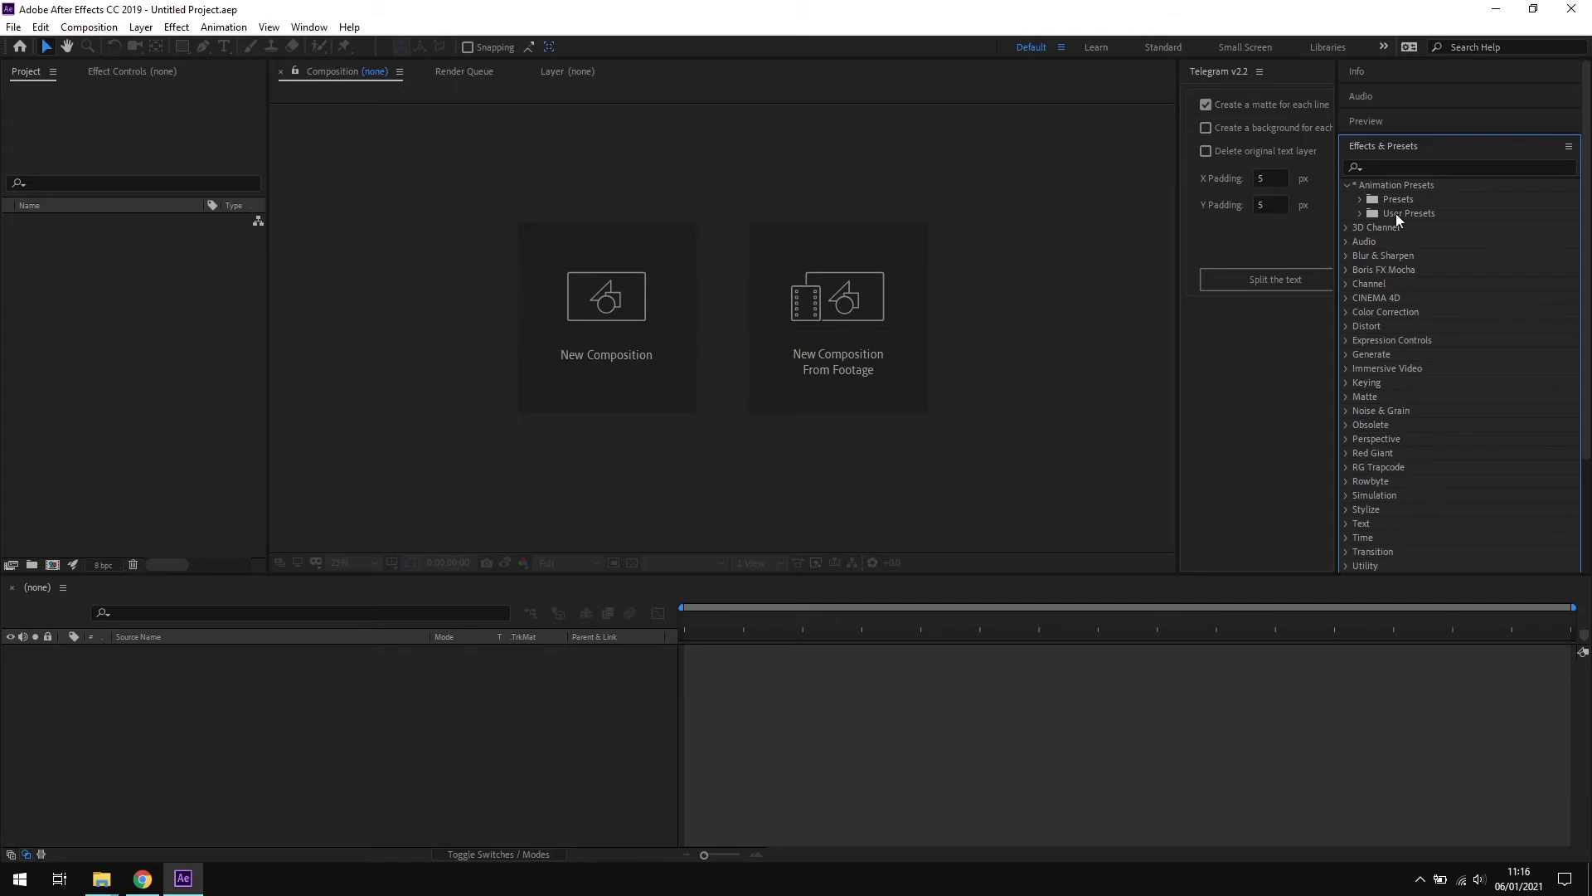
click(1373, 214)
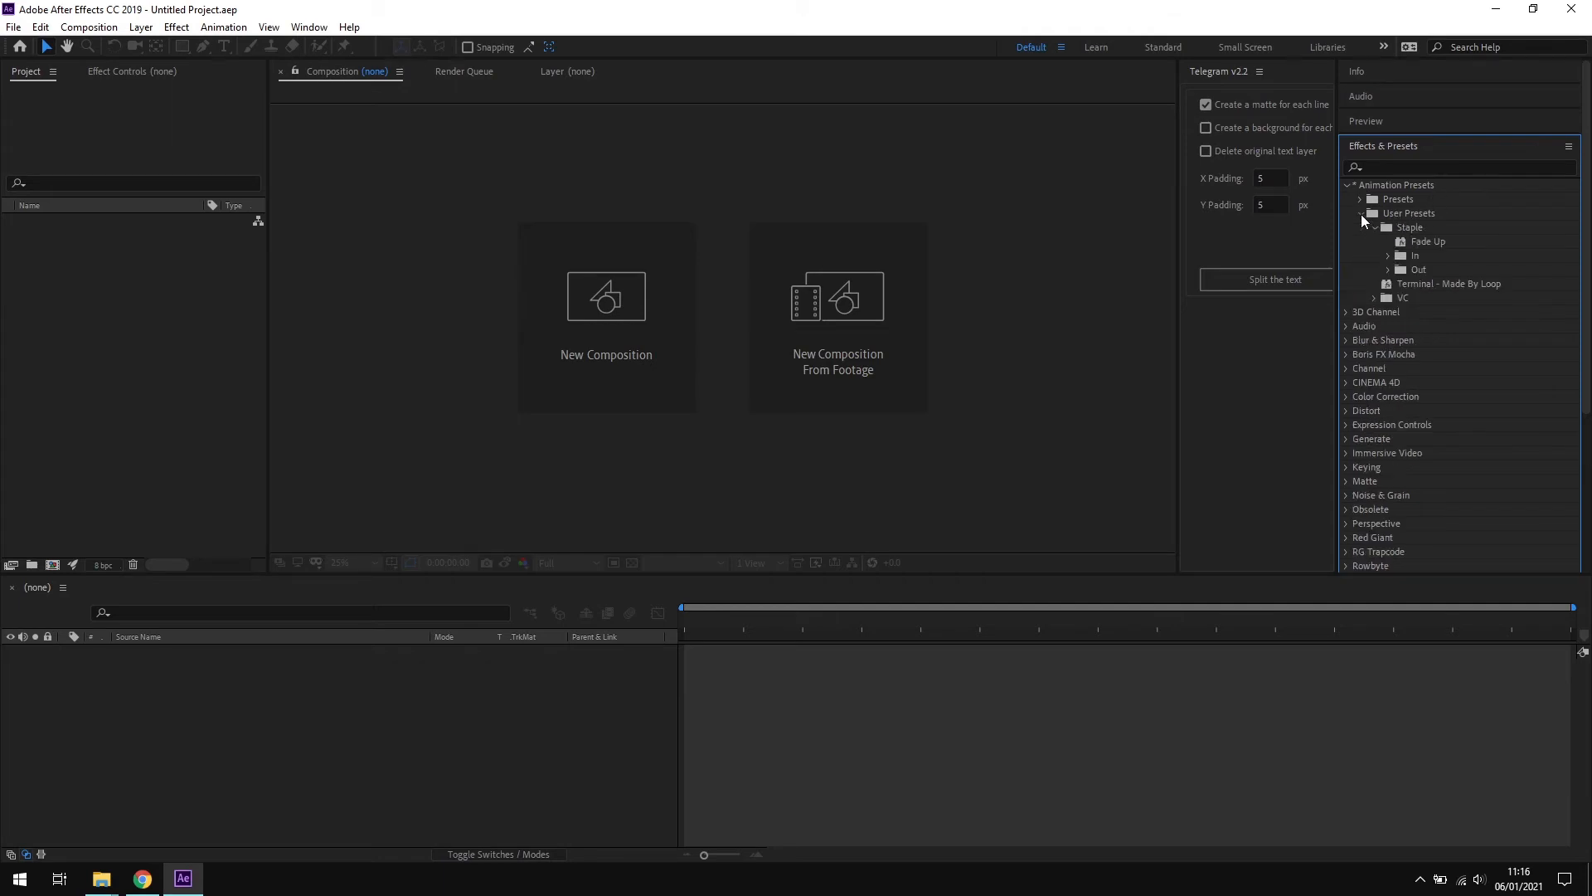
click(1373, 227)
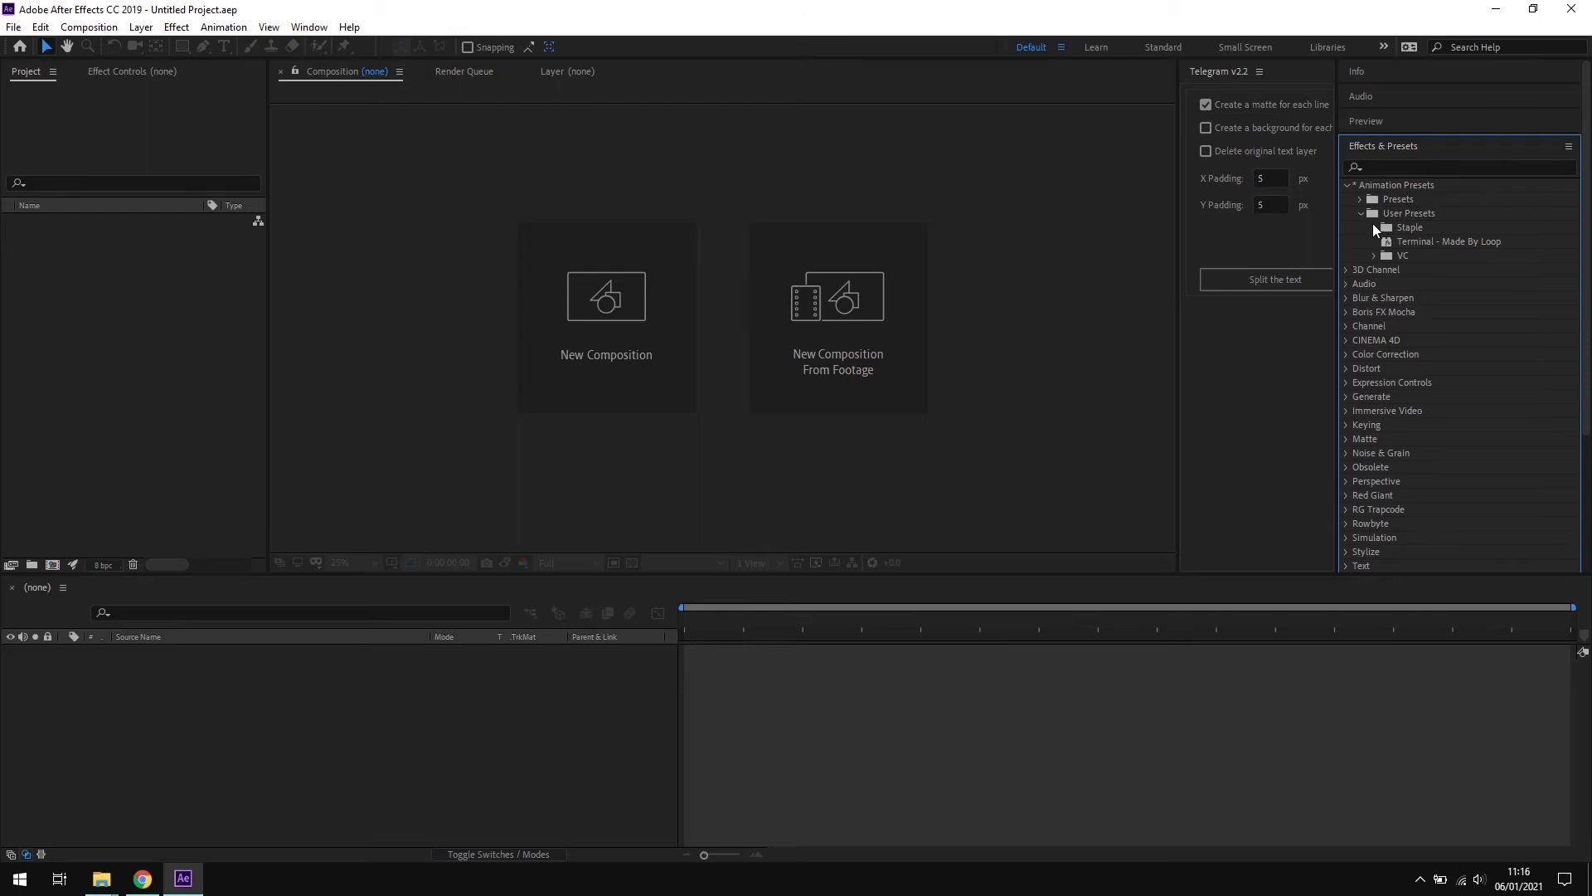
mouse_move(1420, 259)
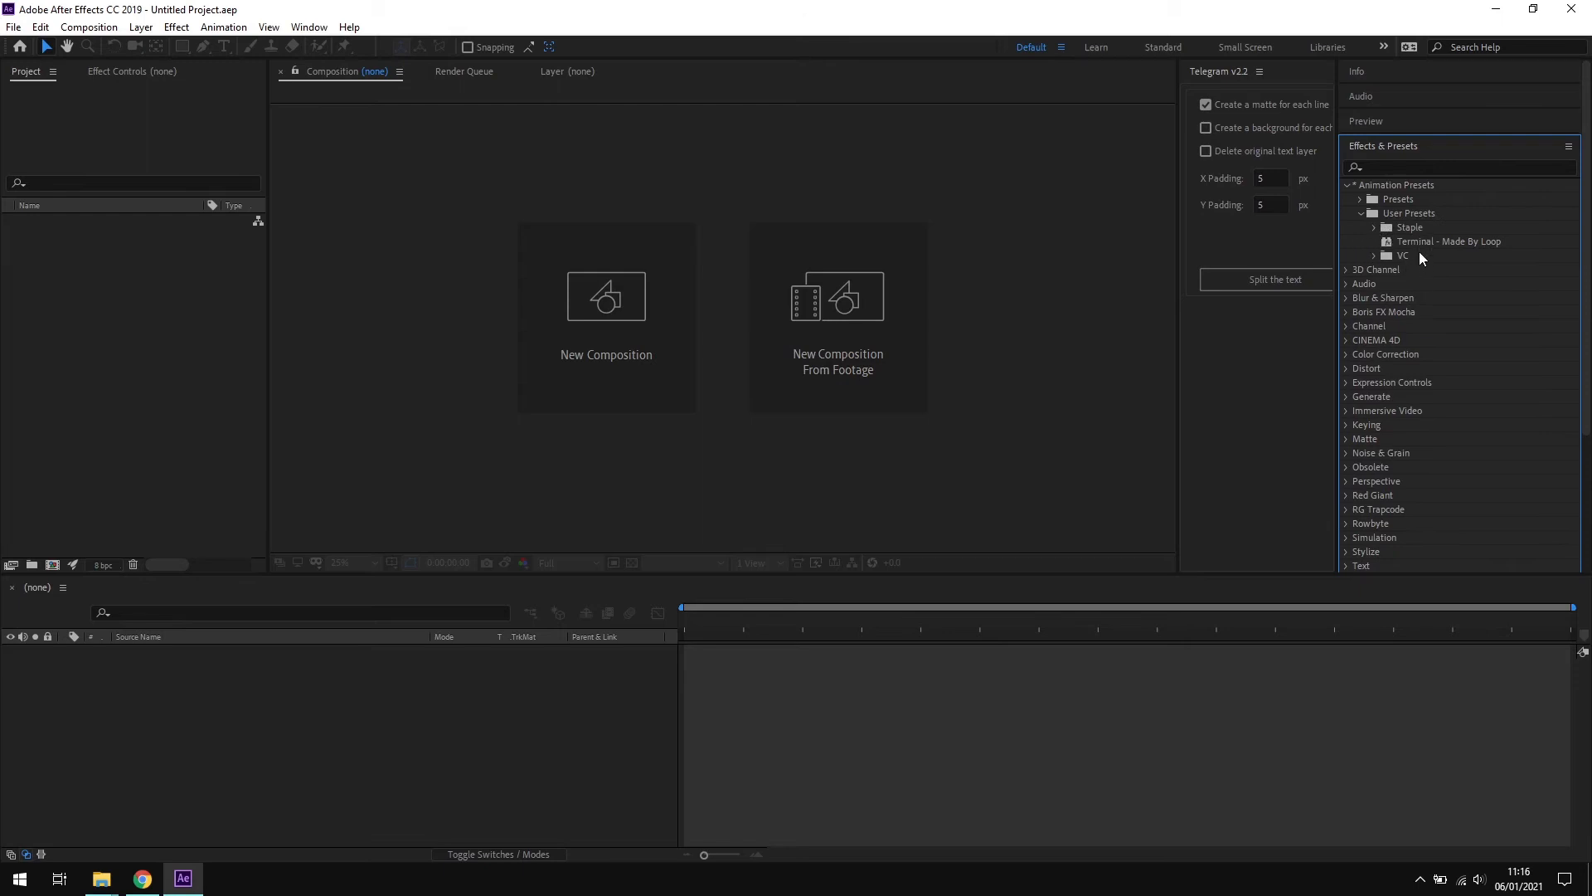
mouse_move(1433, 261)
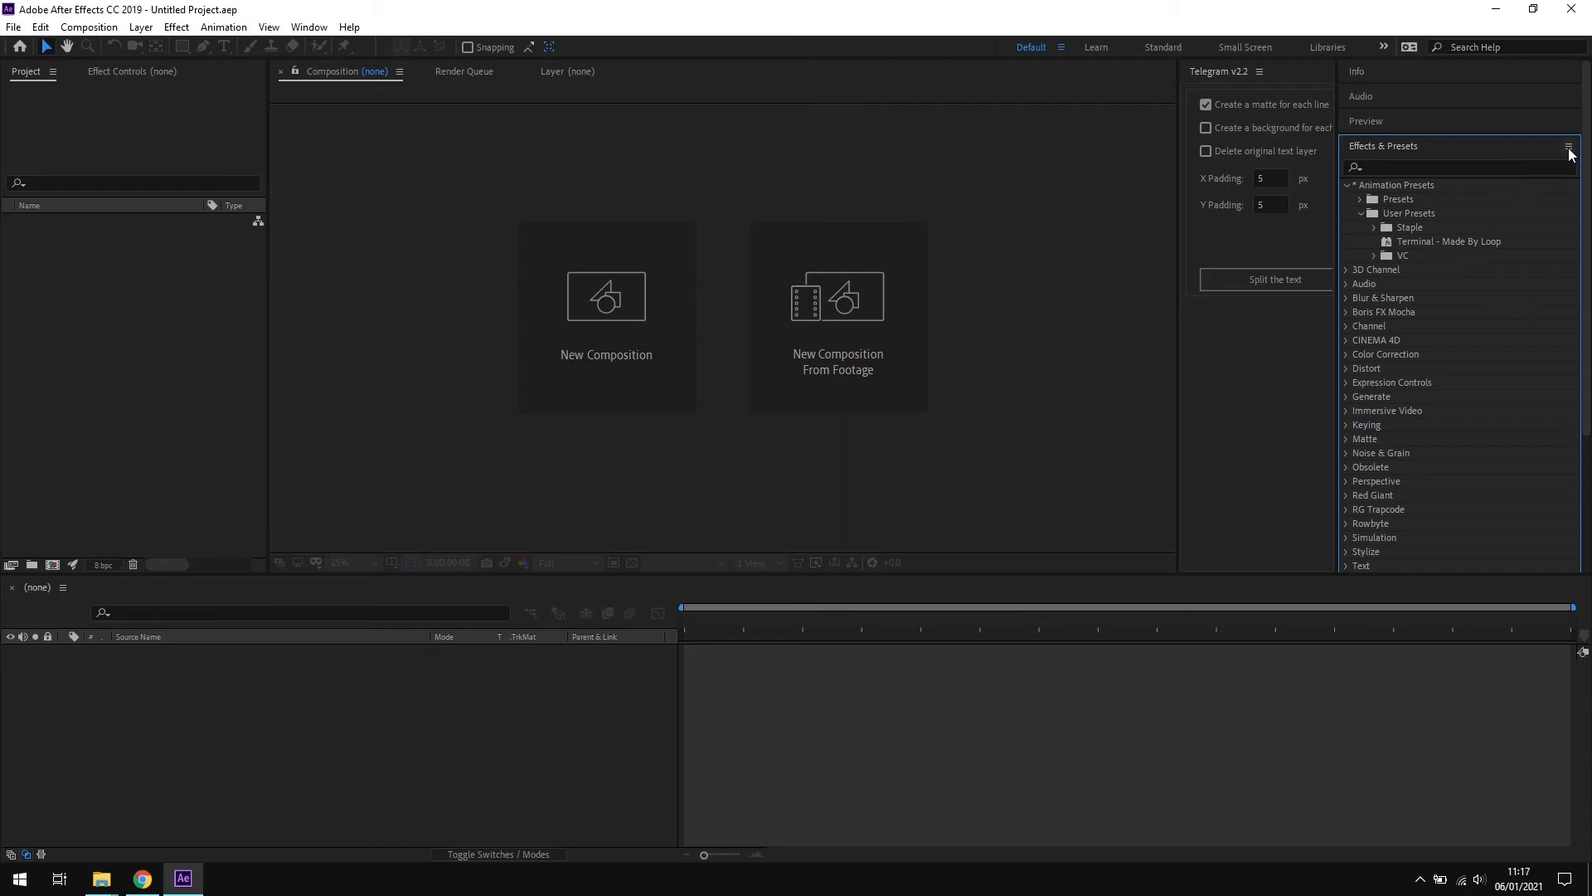
Step: Choose Refresh List from the Effects & Presets panel menu
click(1567, 146)
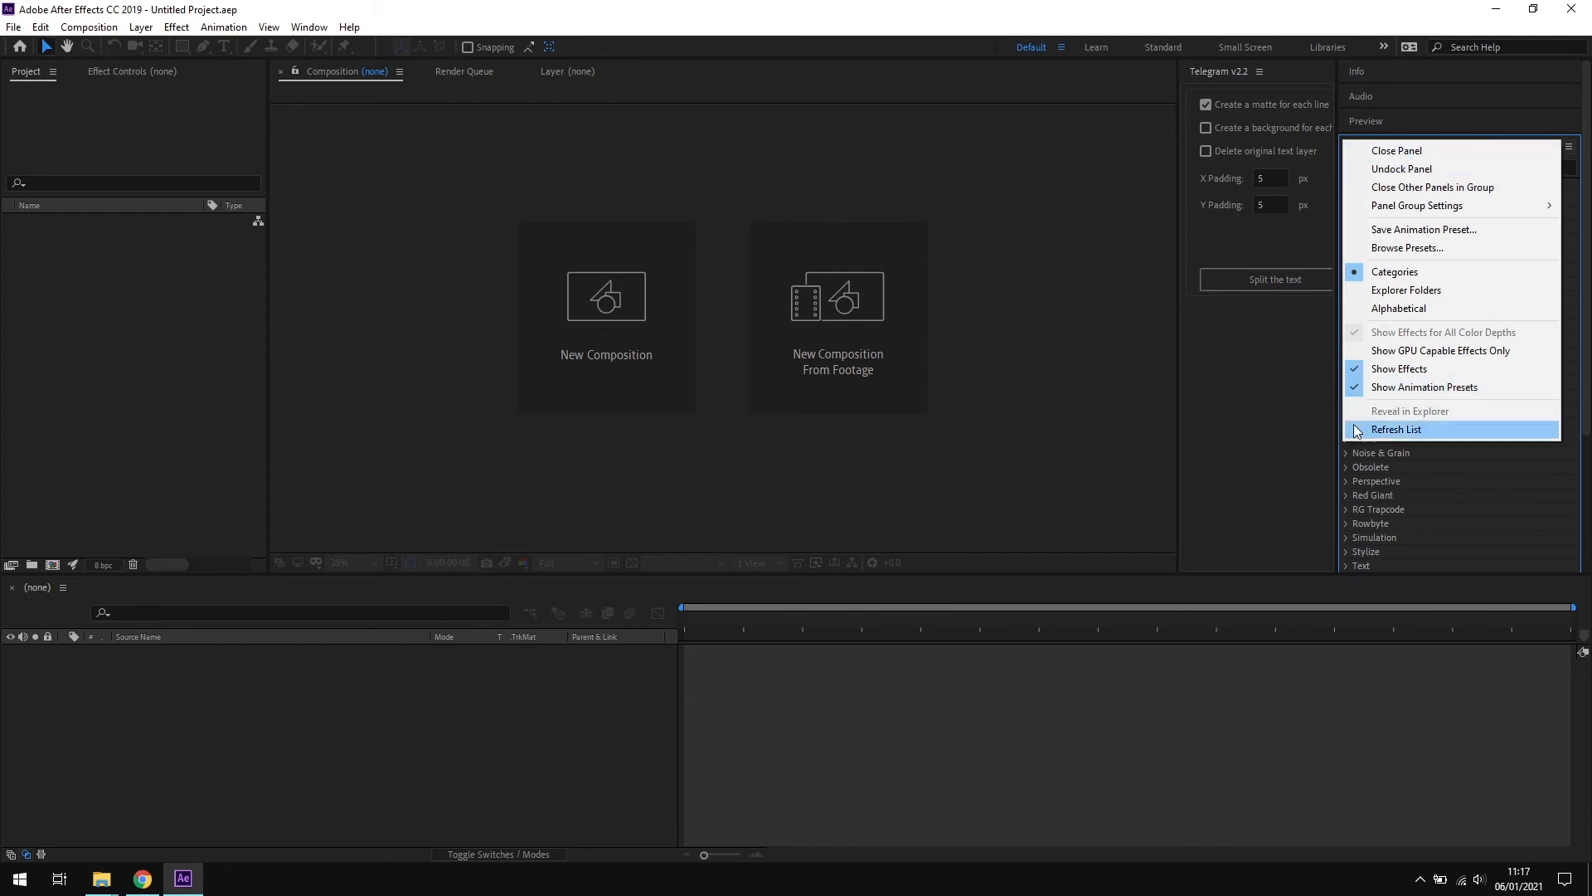
mouse_move(1432, 437)
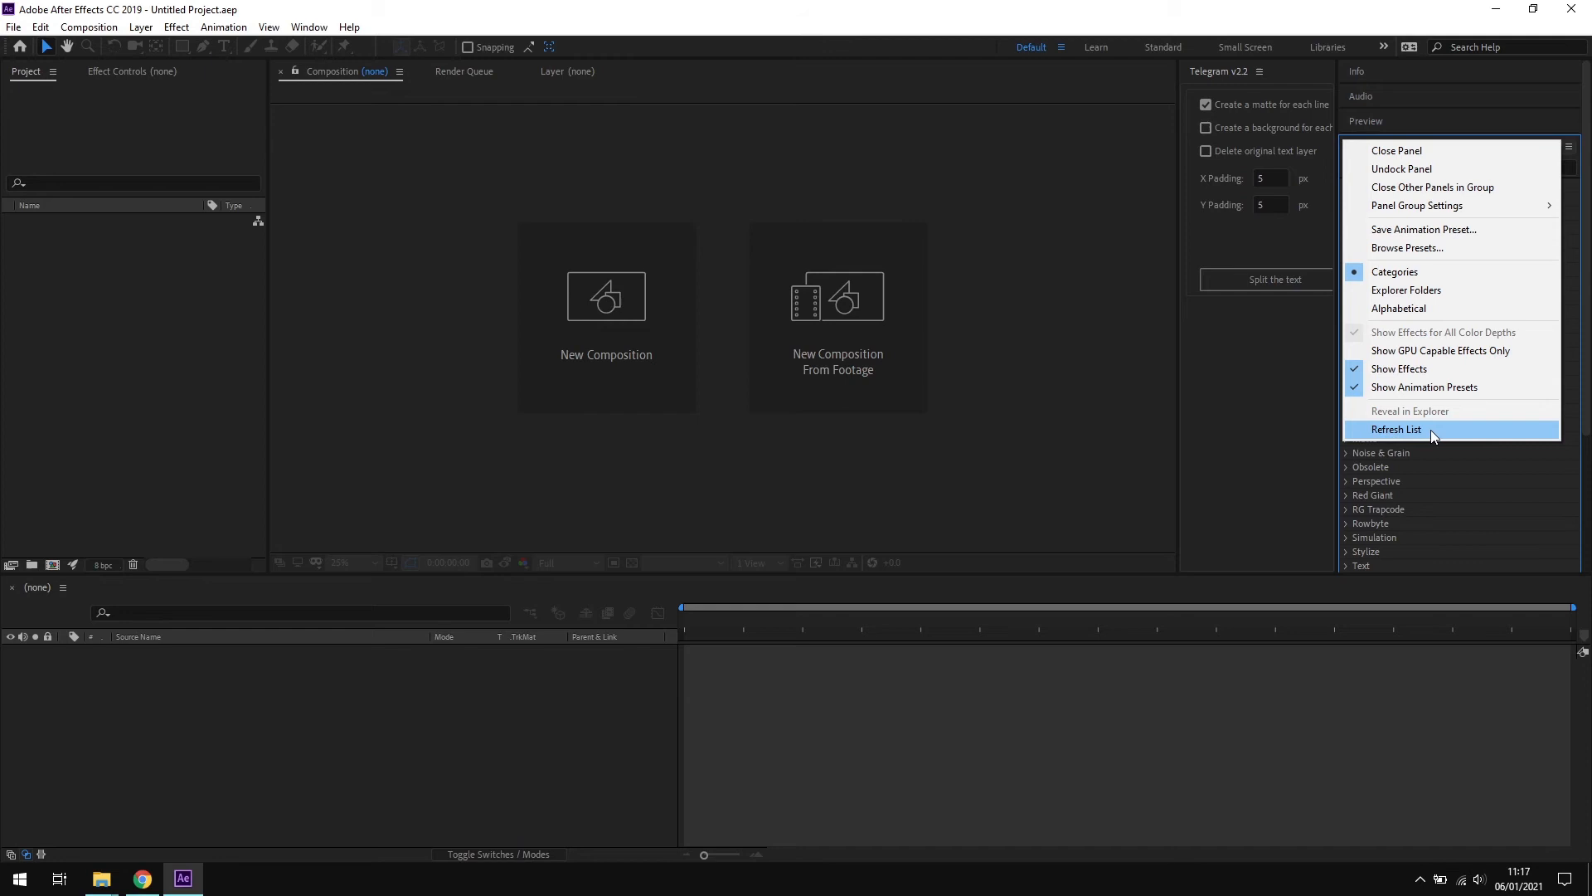
click(1396, 428)
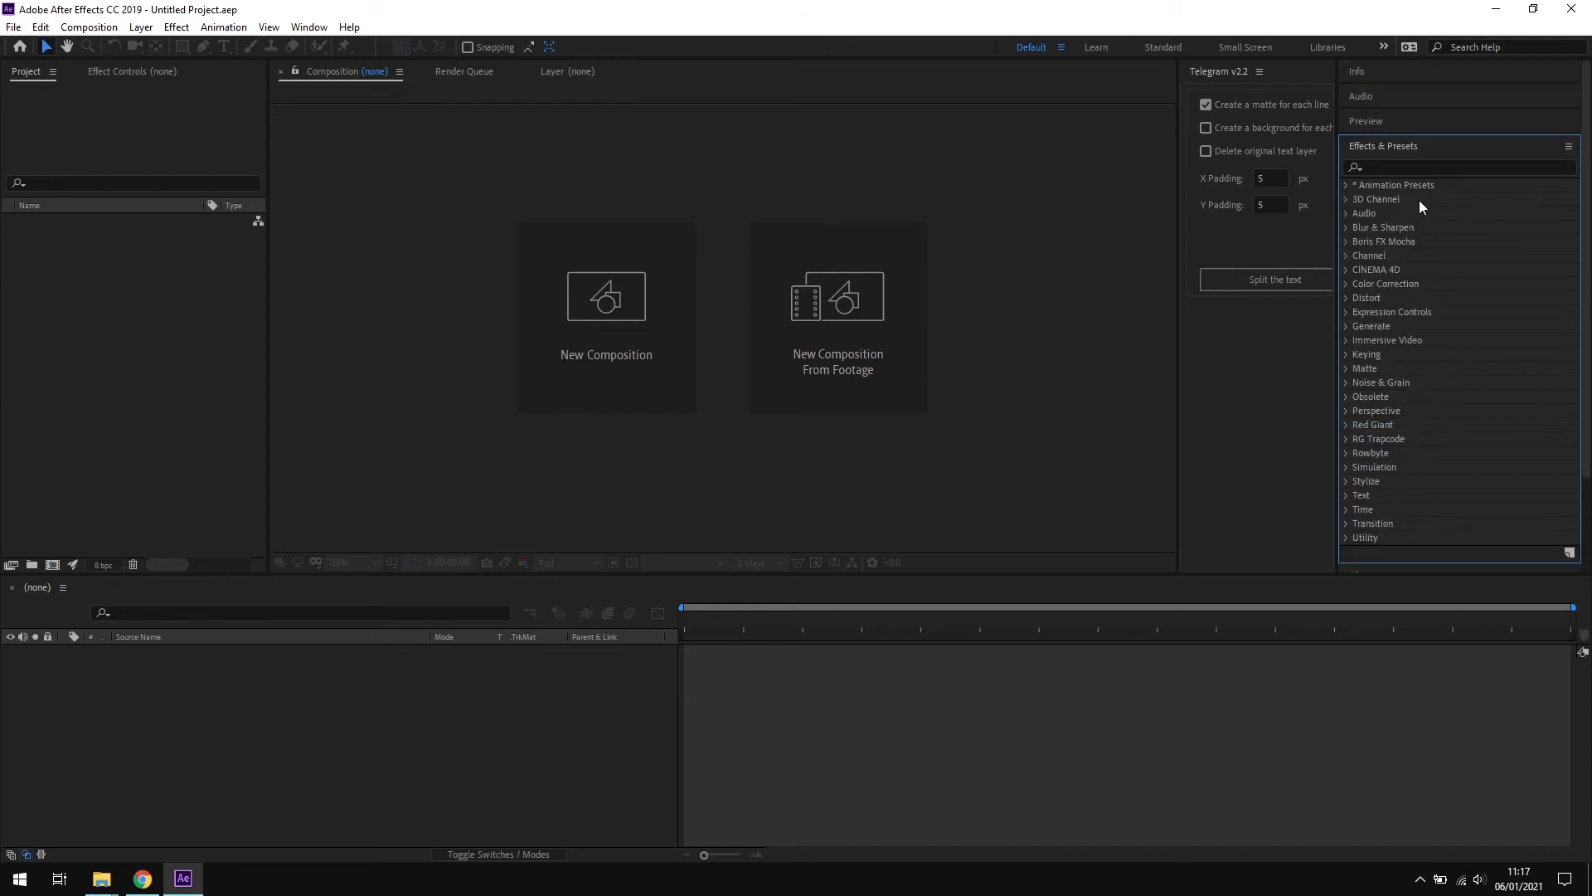
mouse_move(1403, 184)
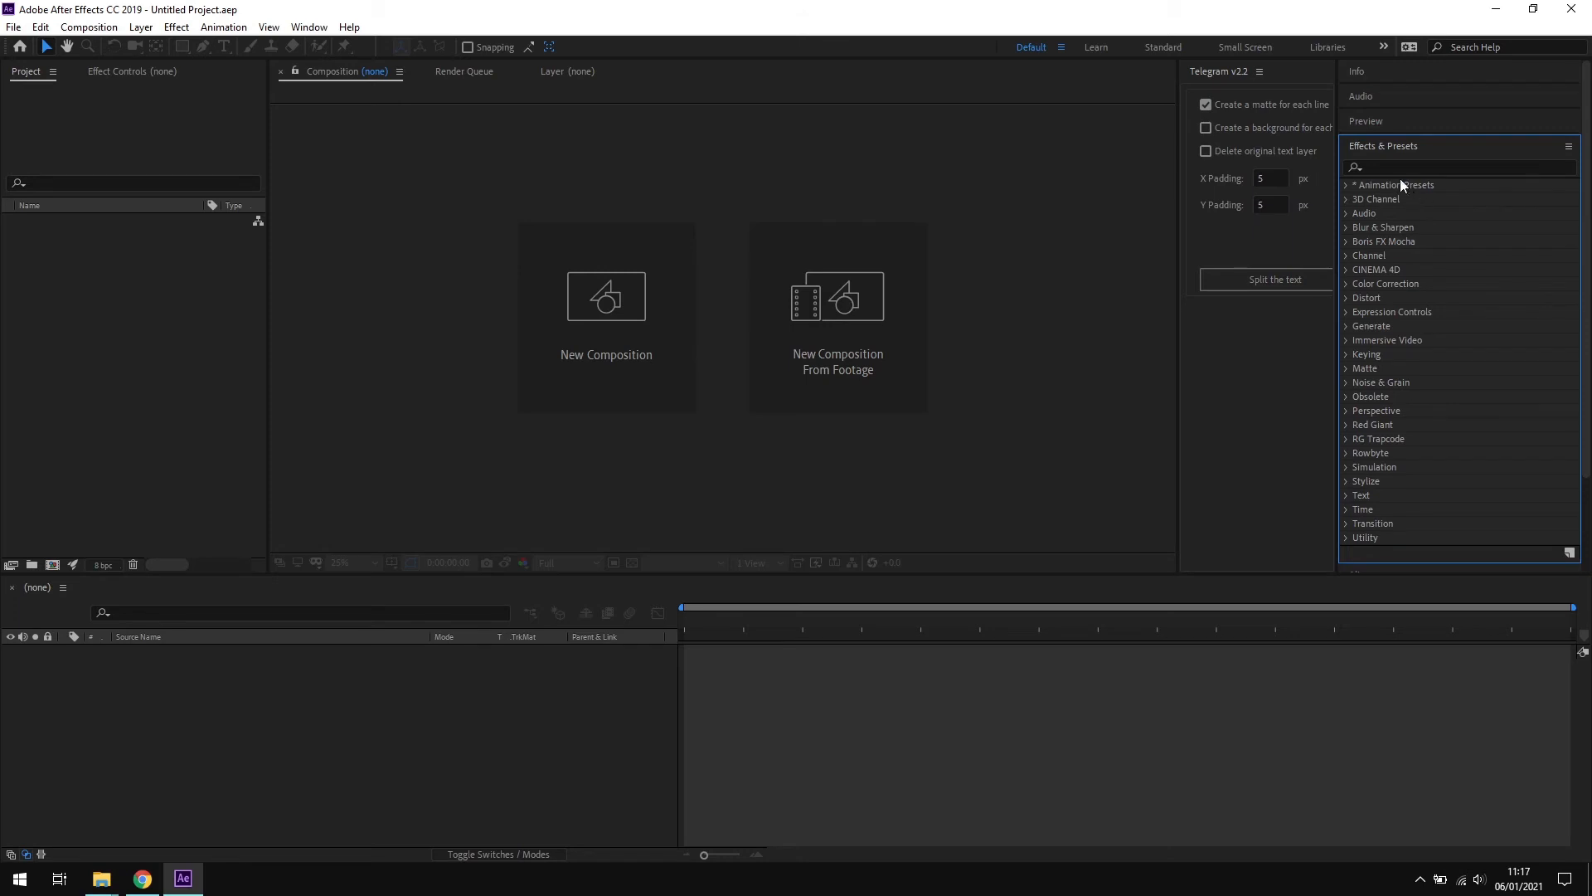
Step: Expand Animation Presets > User Presets > Skylights Deluxe to list its presets such as Banner and Burn
click(1347, 184)
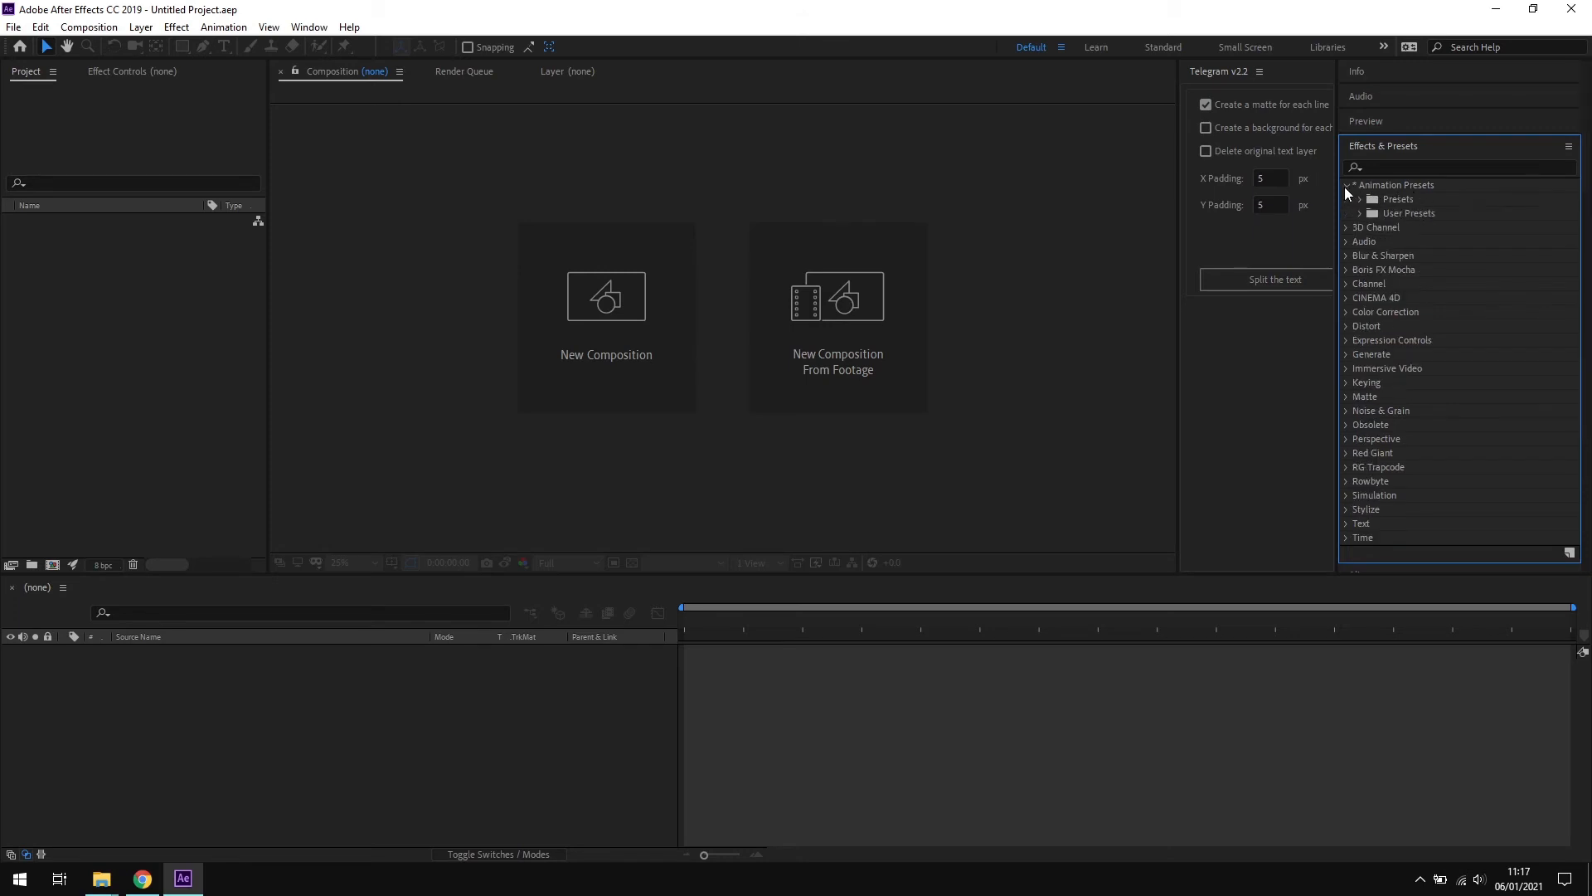
click(1357, 214)
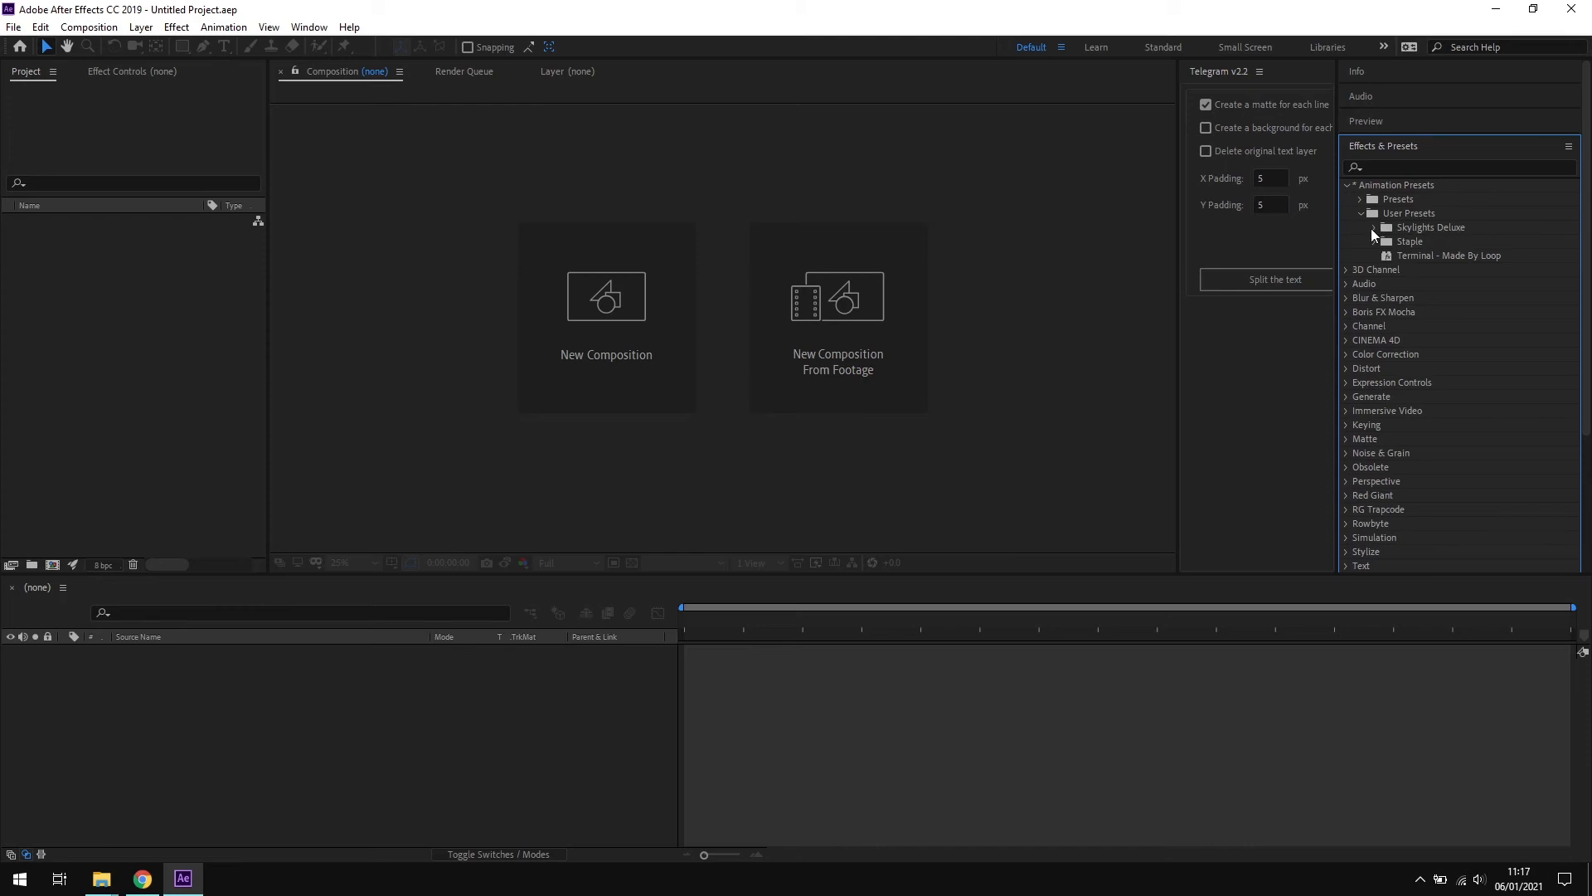
click(1374, 227)
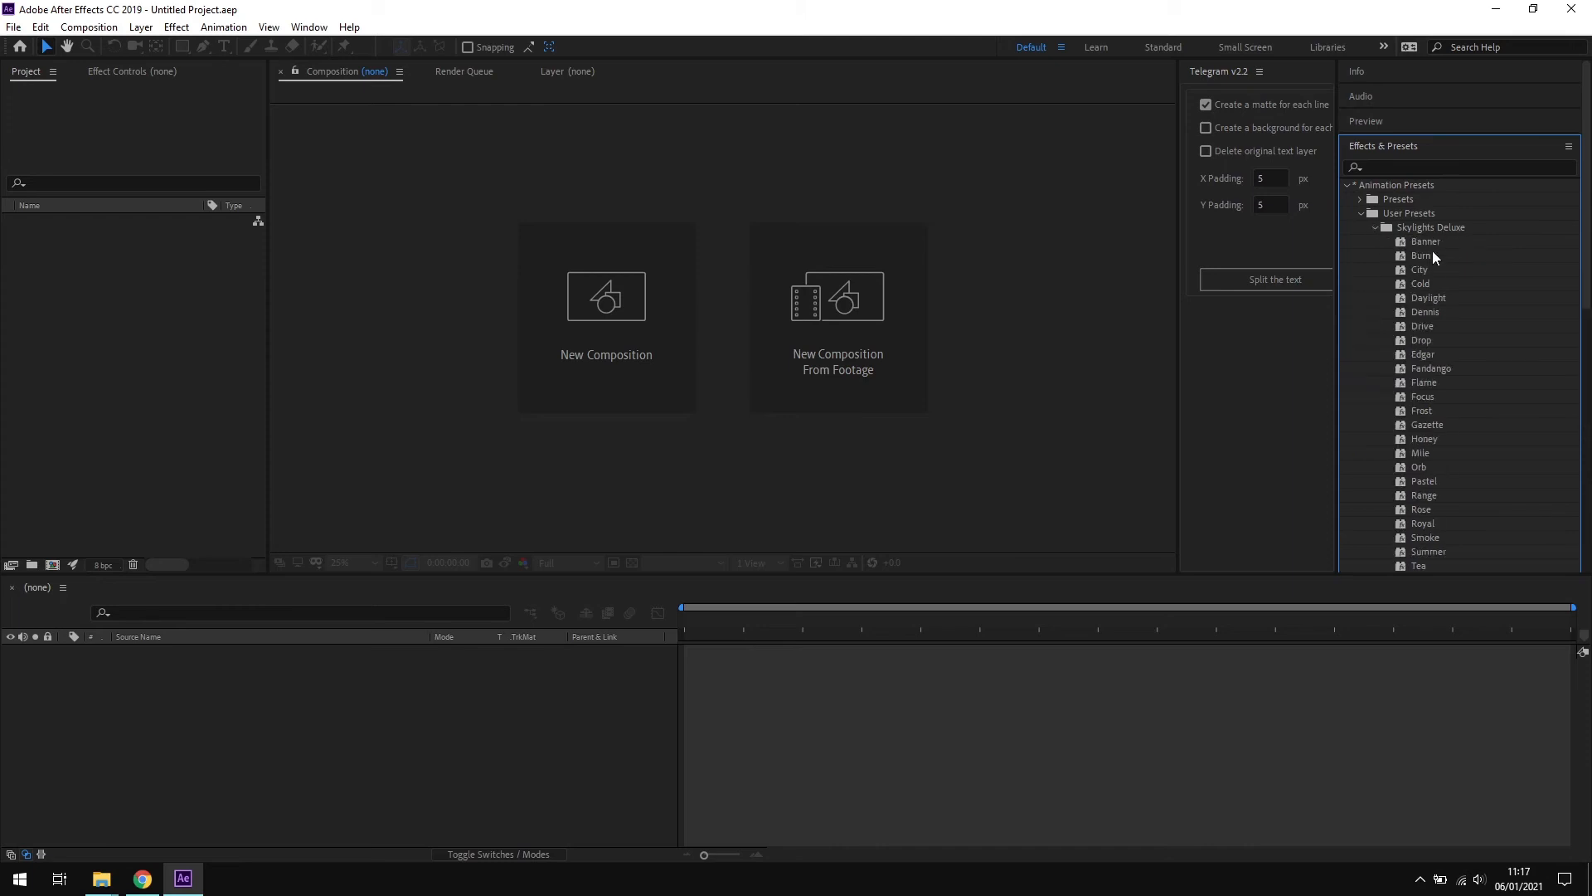
mouse_move(1433, 262)
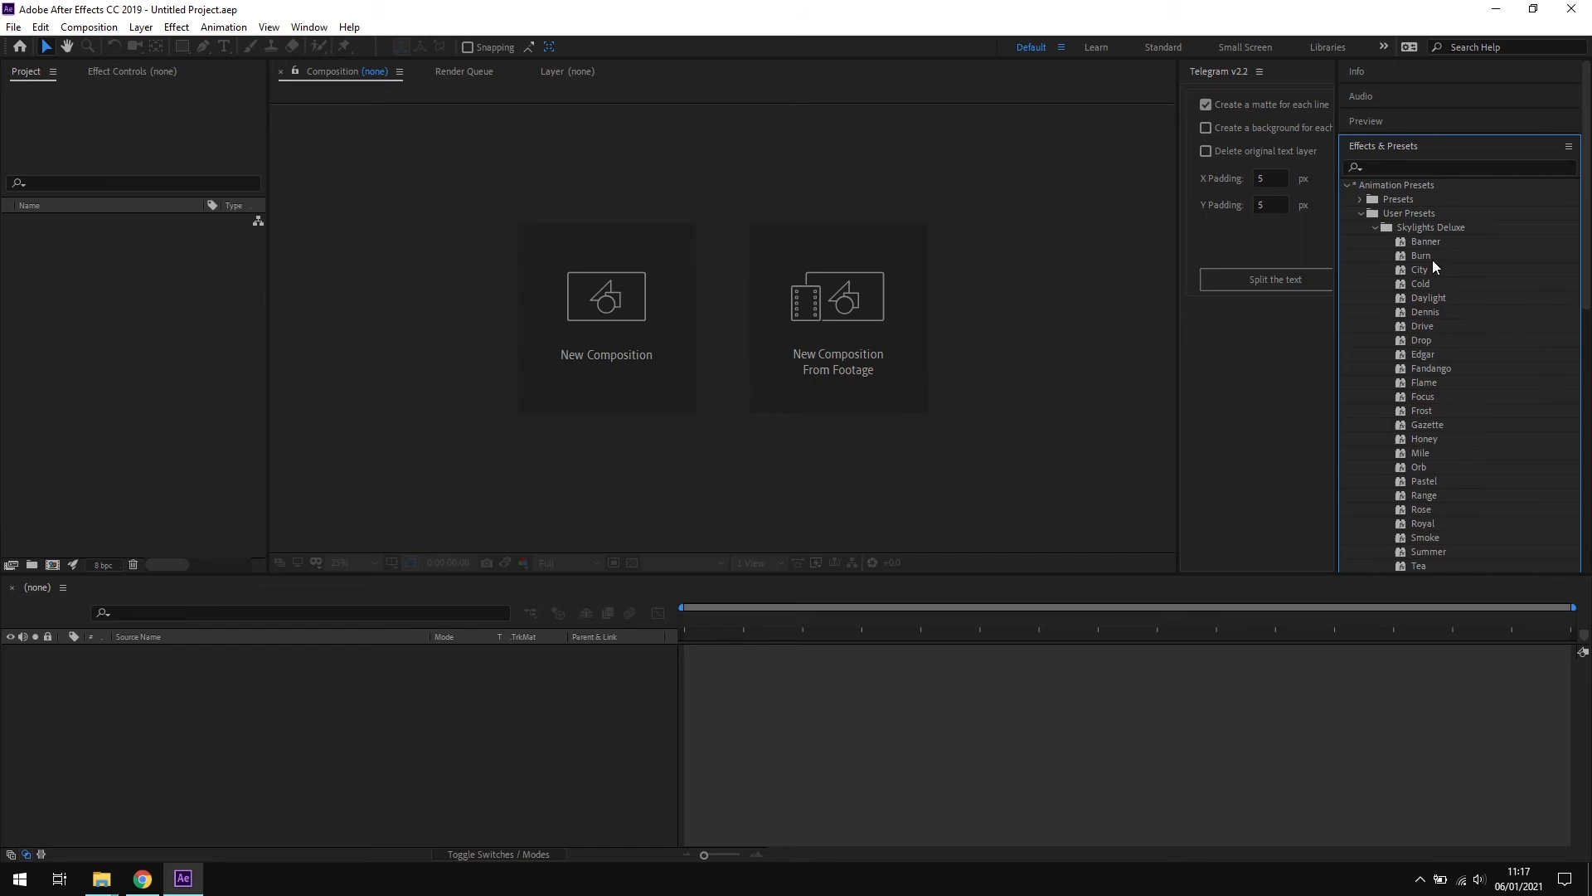
click(1375, 227)
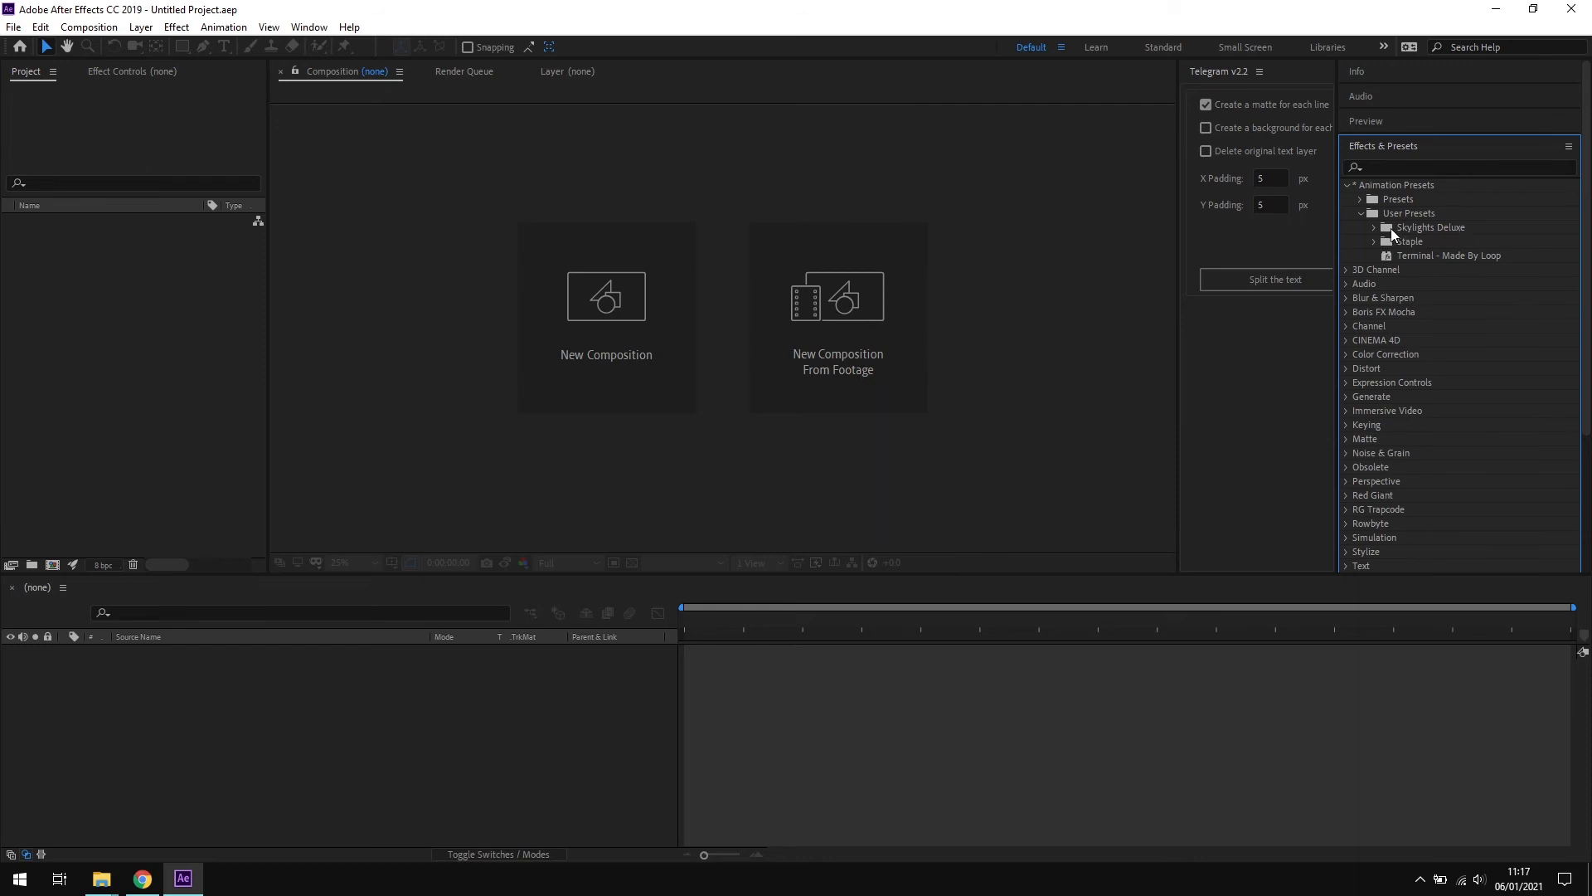
click(1374, 227)
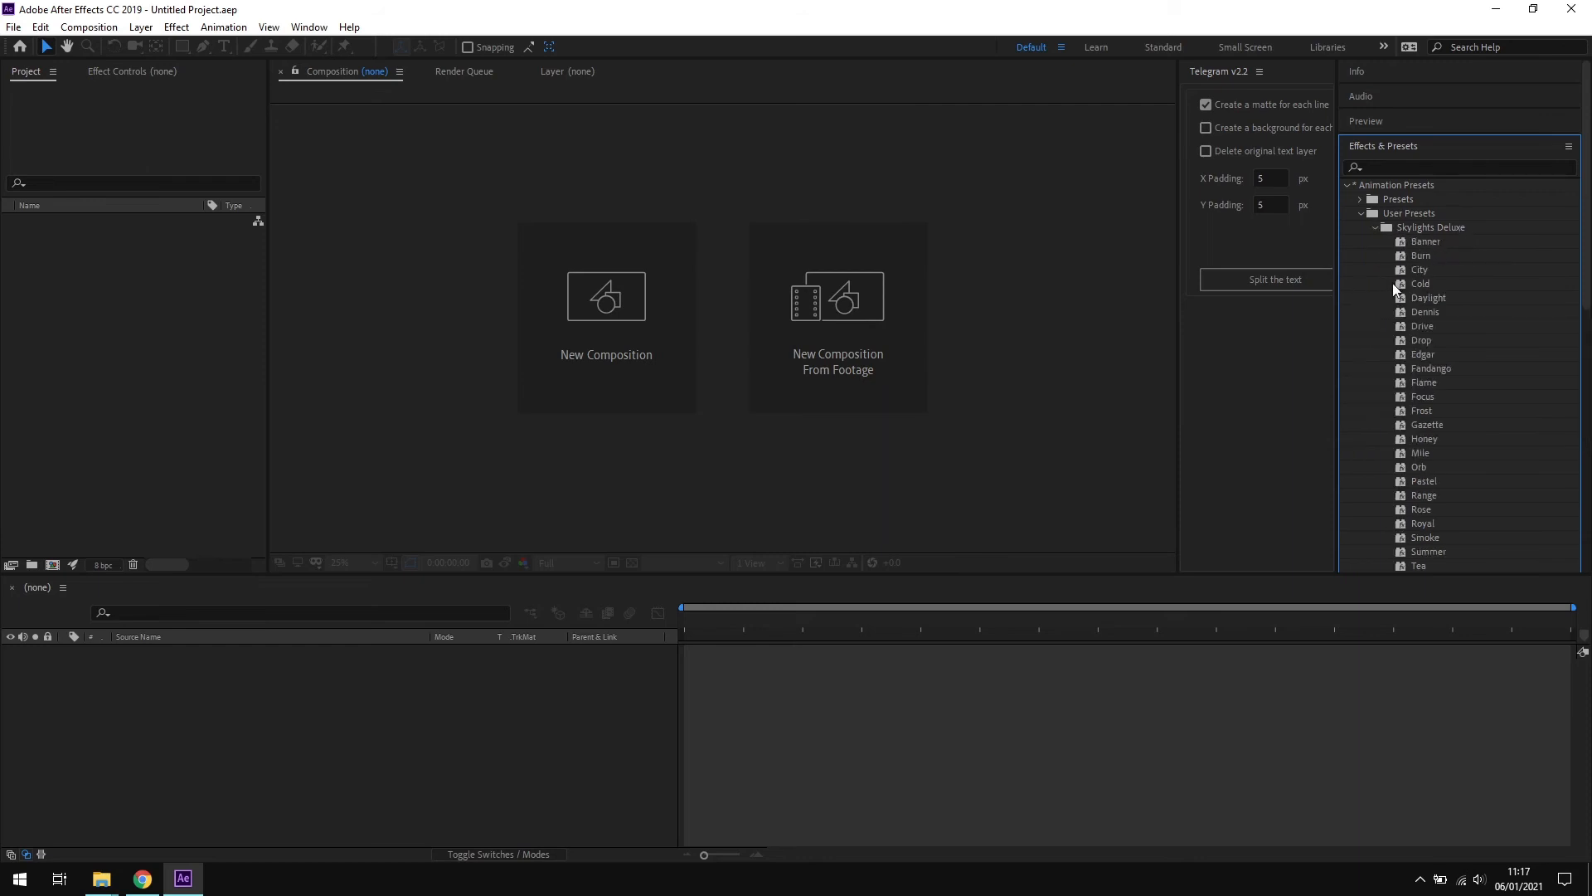
mouse_move(1431, 254)
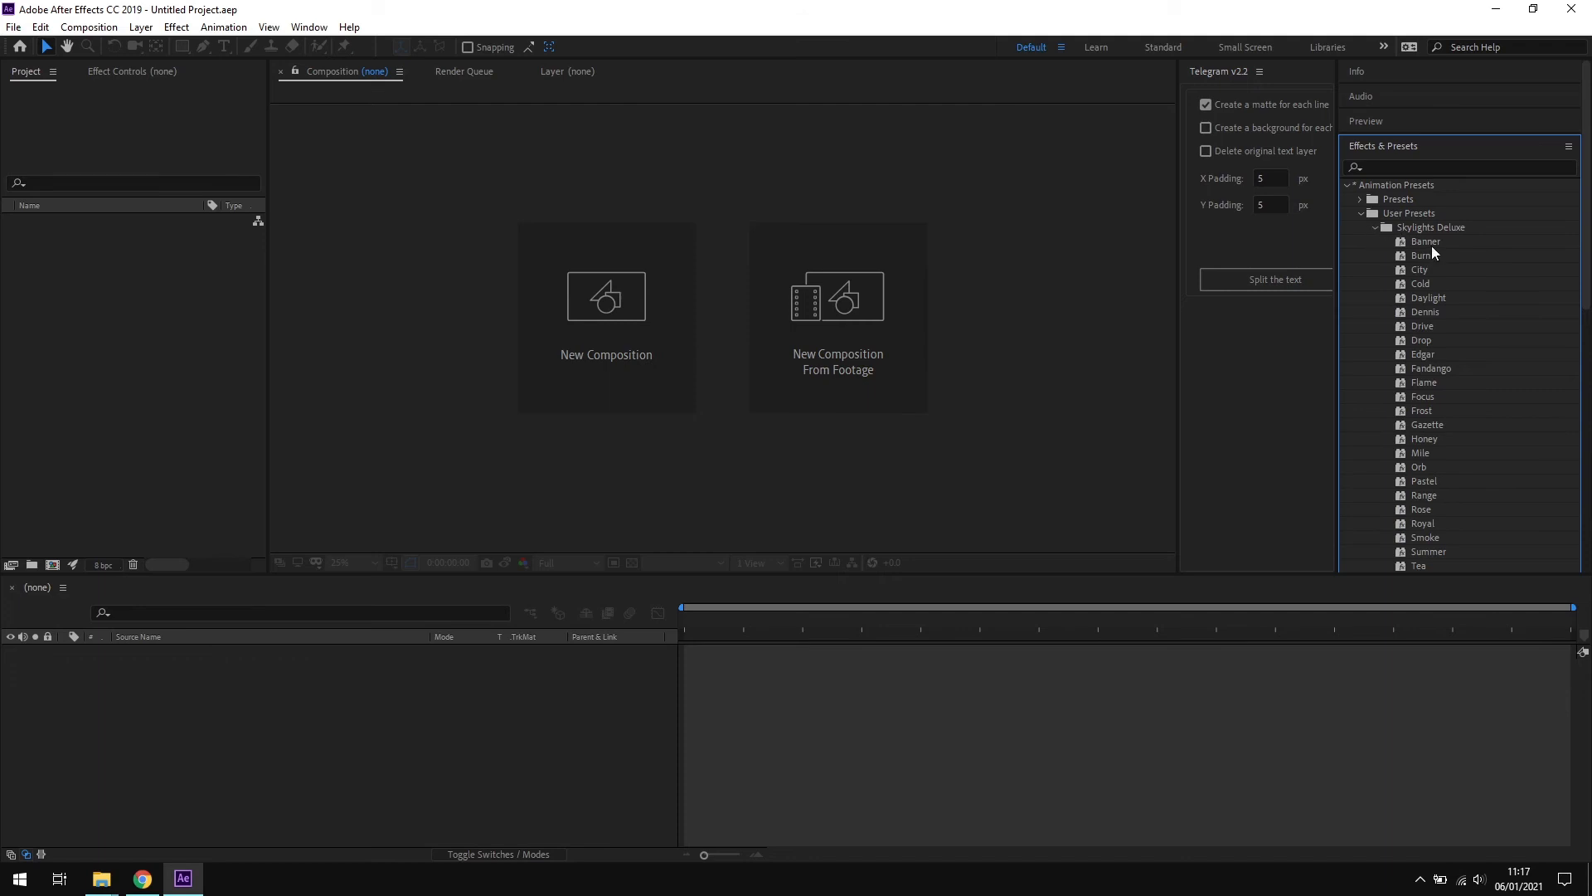
mouse_move(1374, 232)
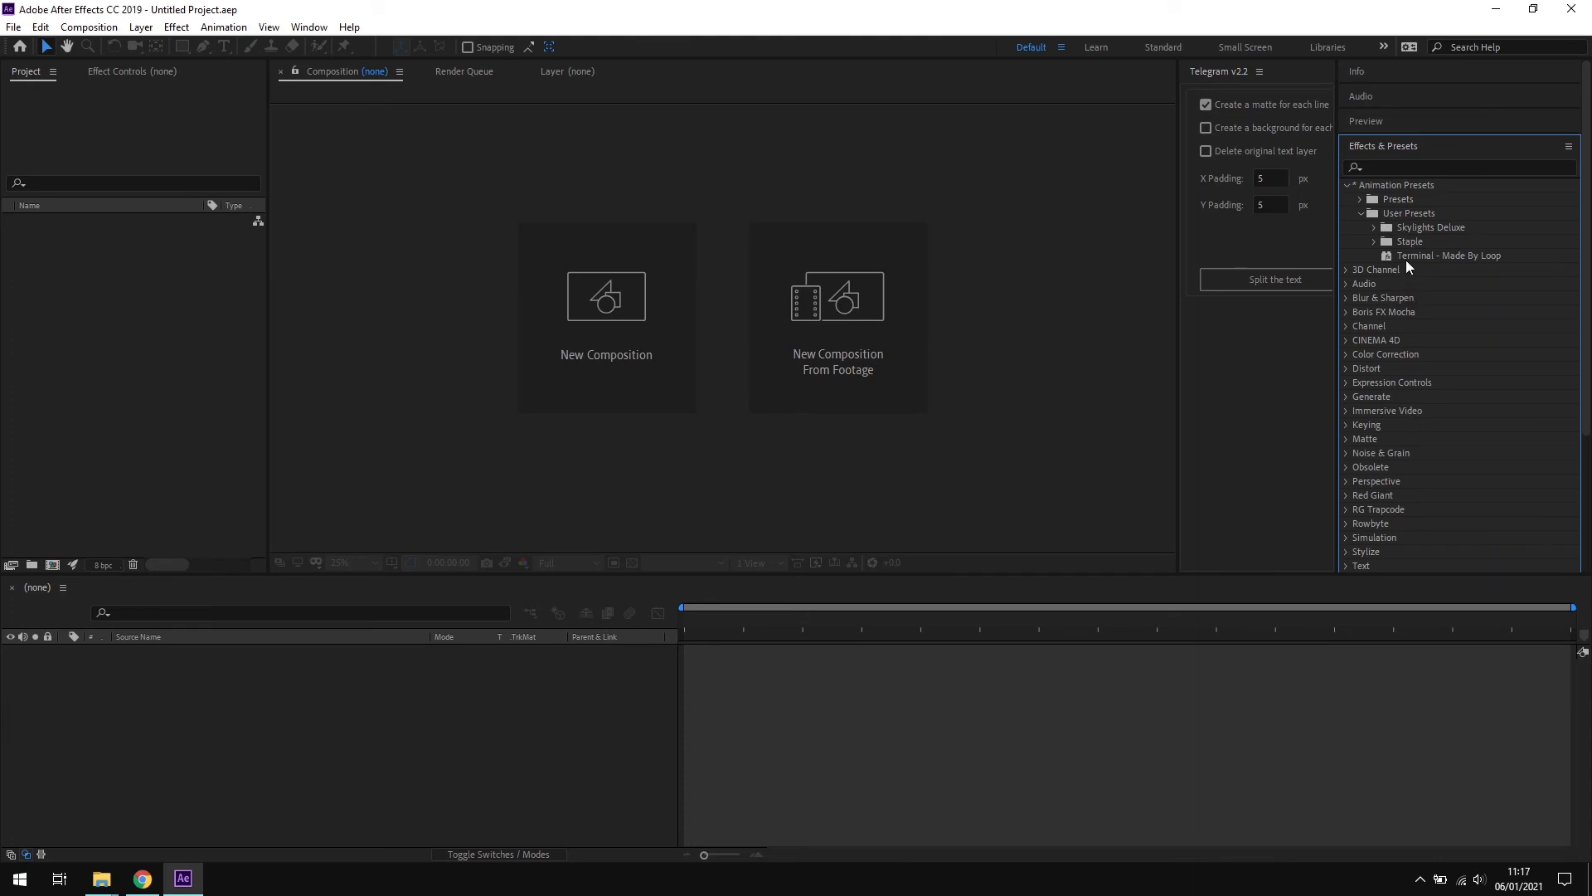
mouse_move(1355, 246)
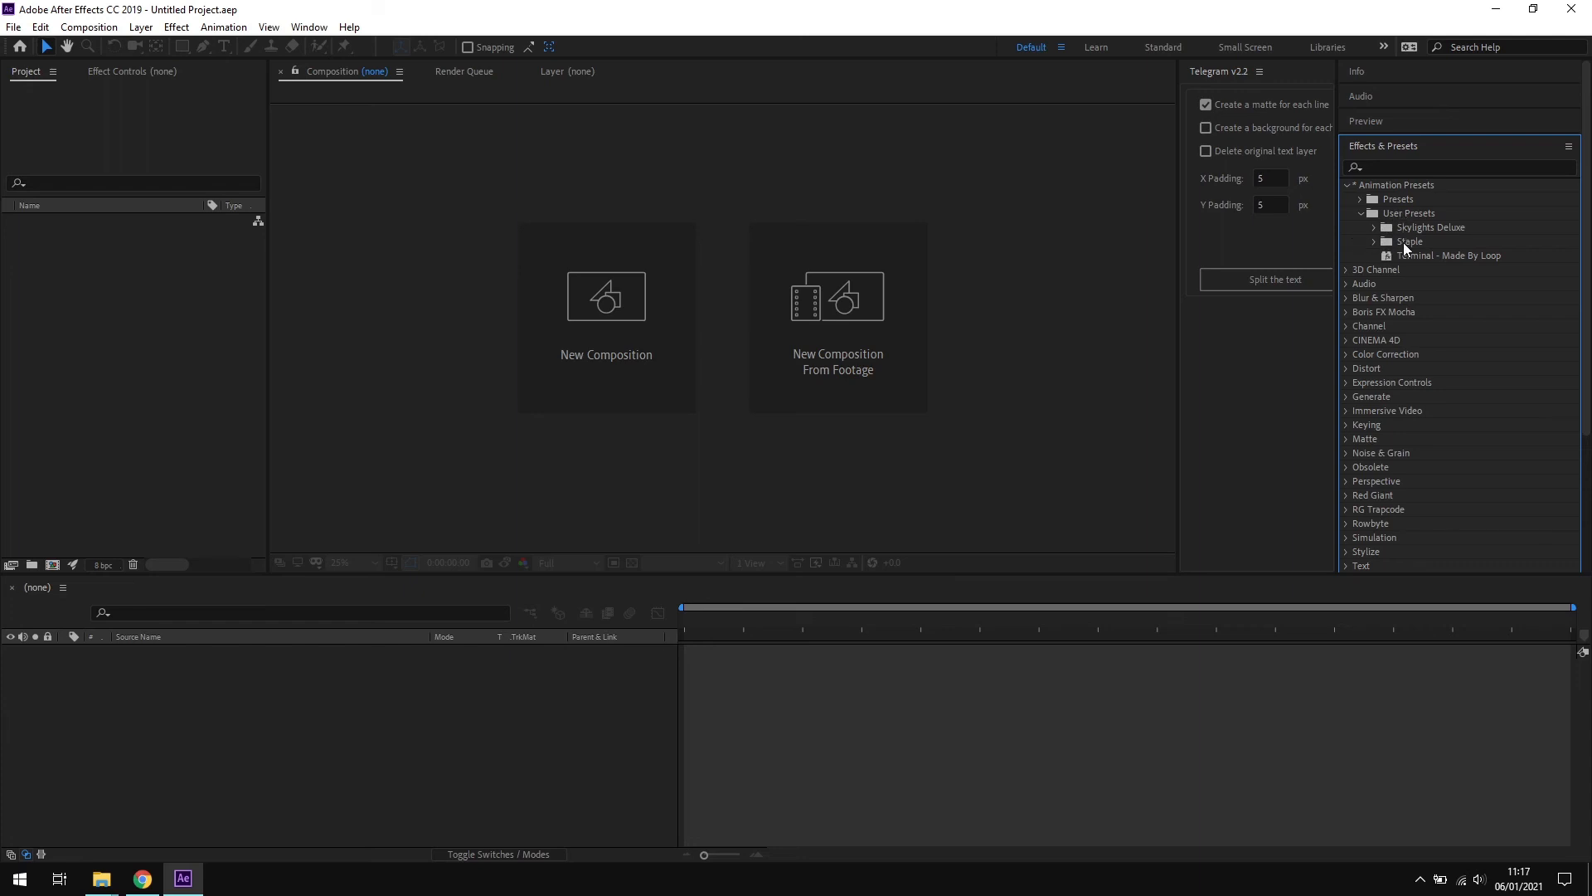
click(1377, 240)
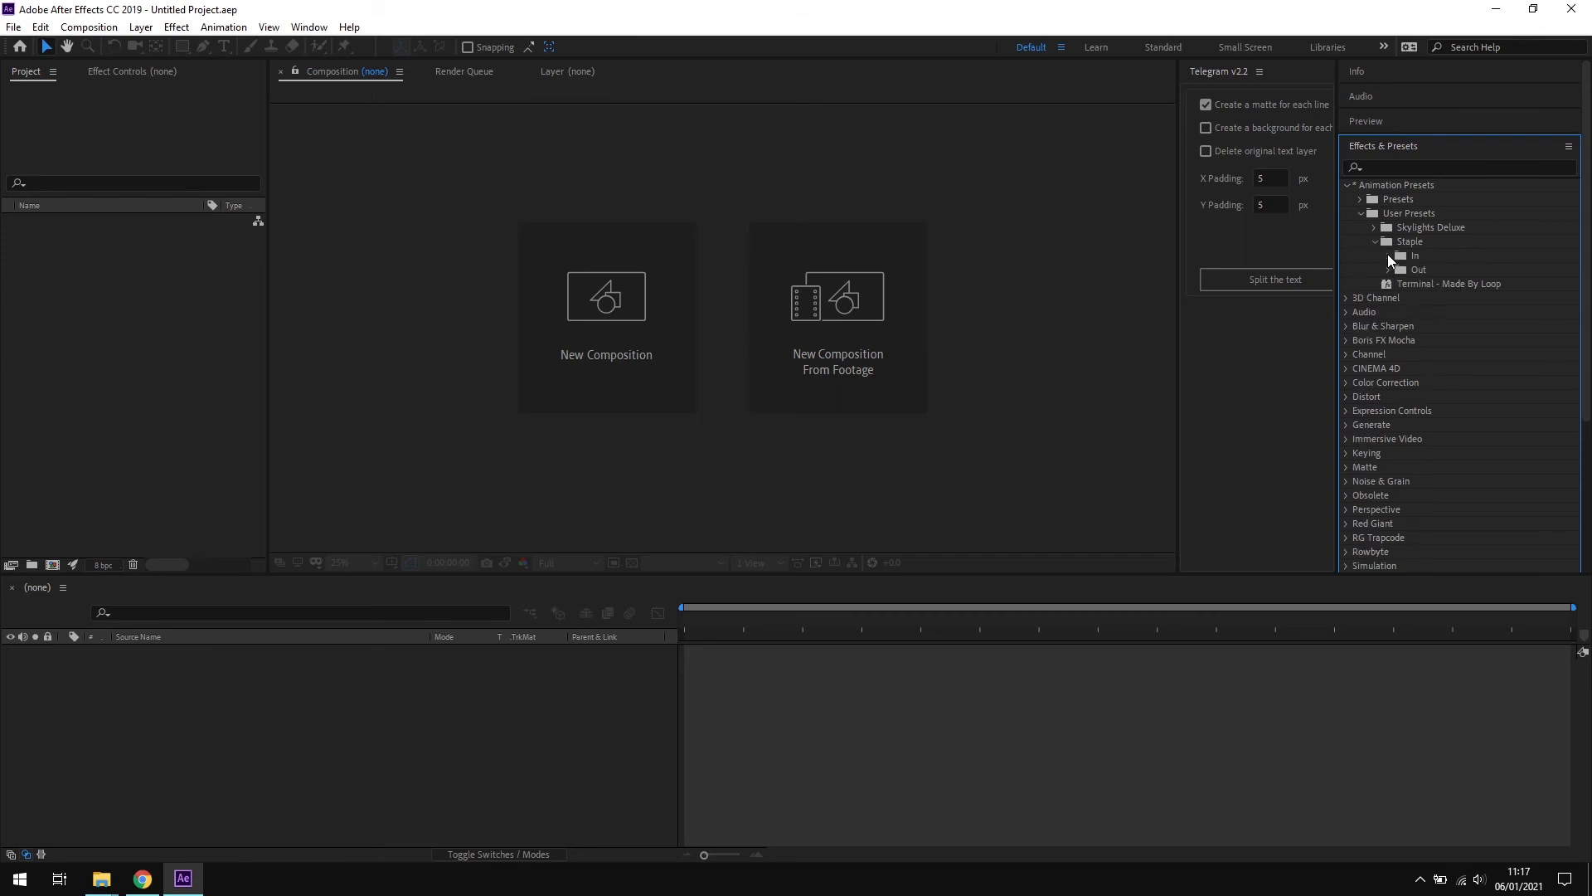
click(1390, 255)
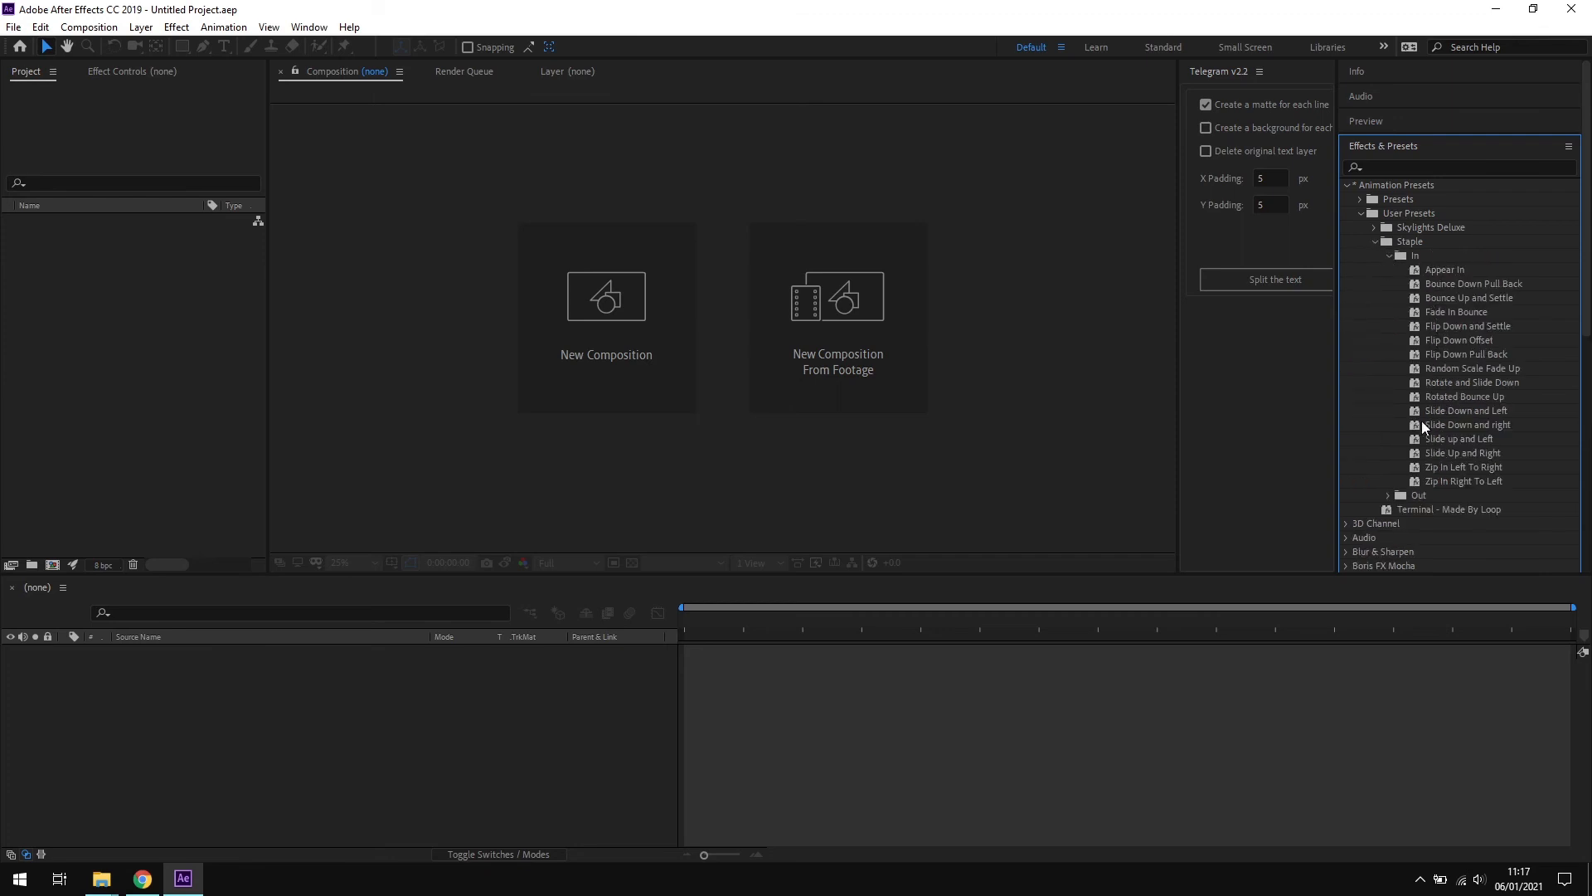
click(1390, 256)
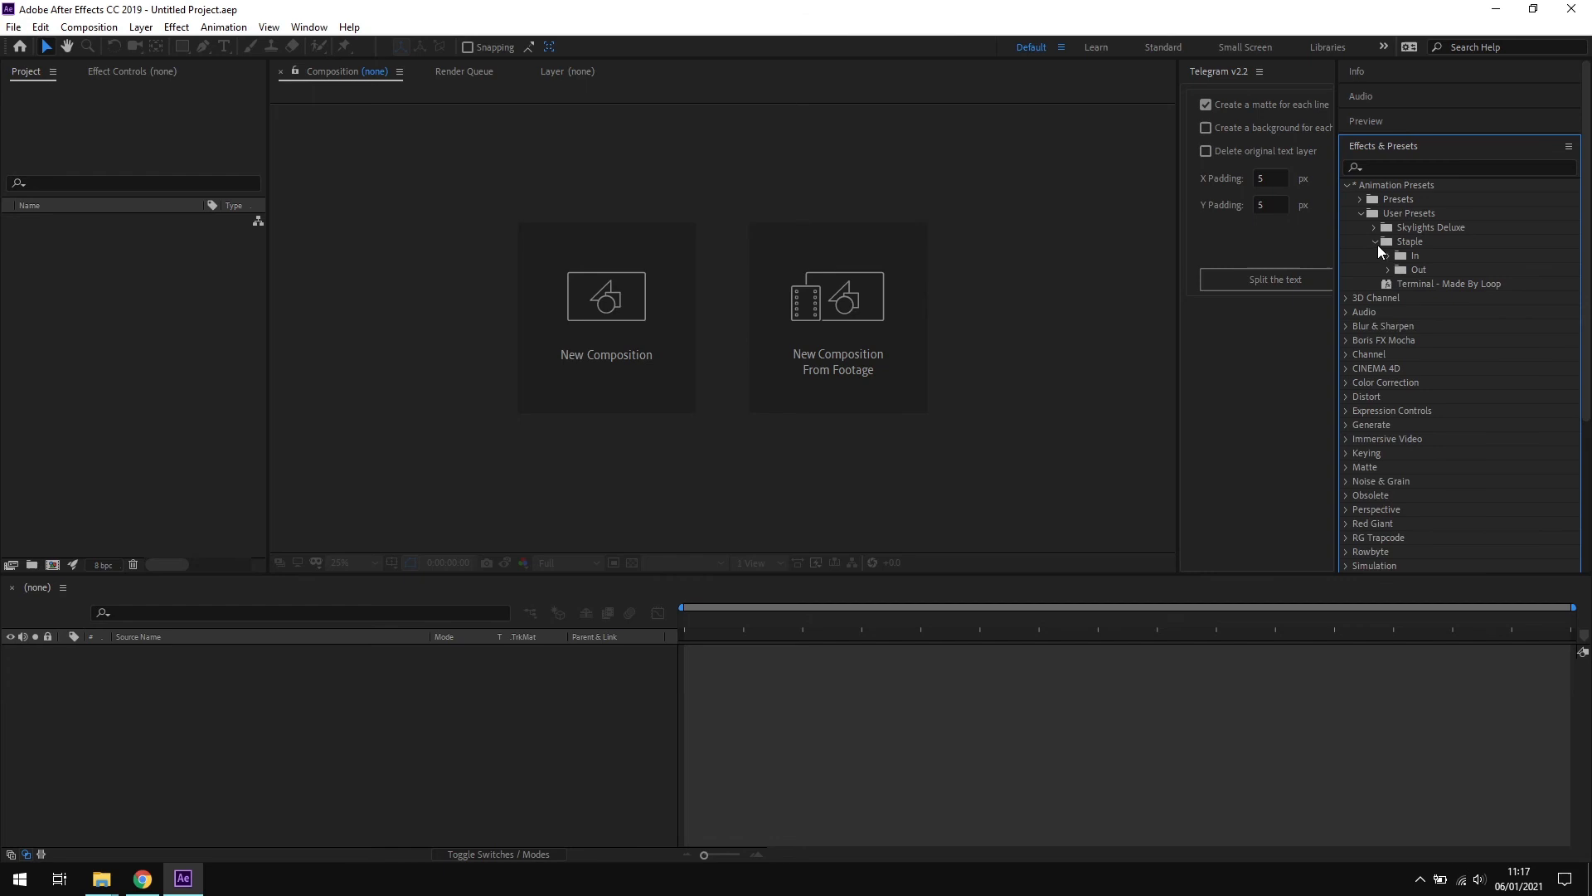
click(1377, 242)
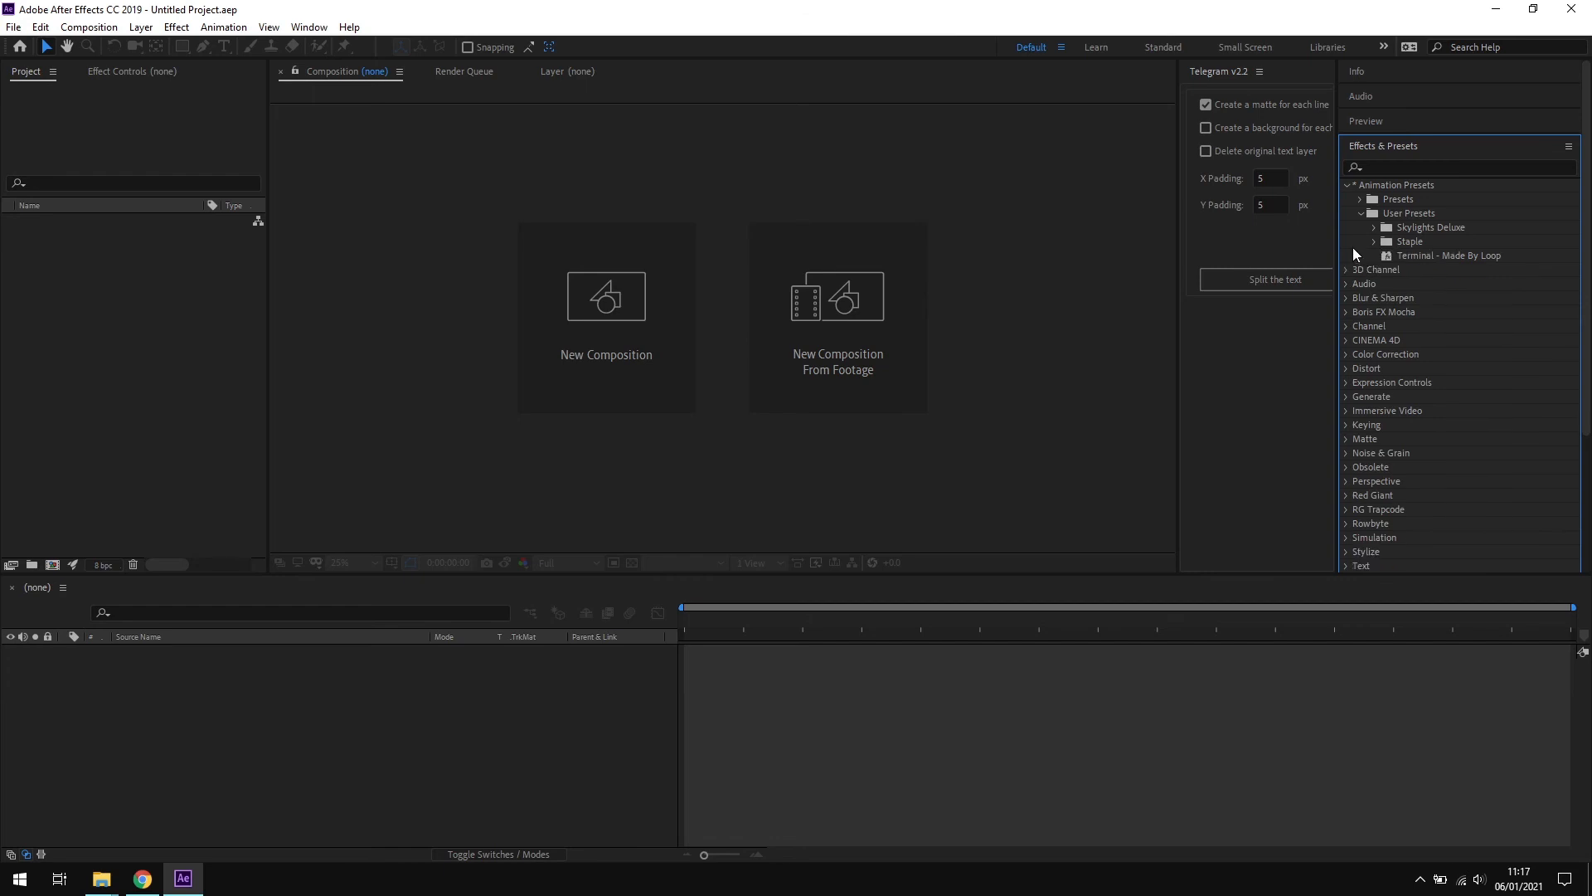